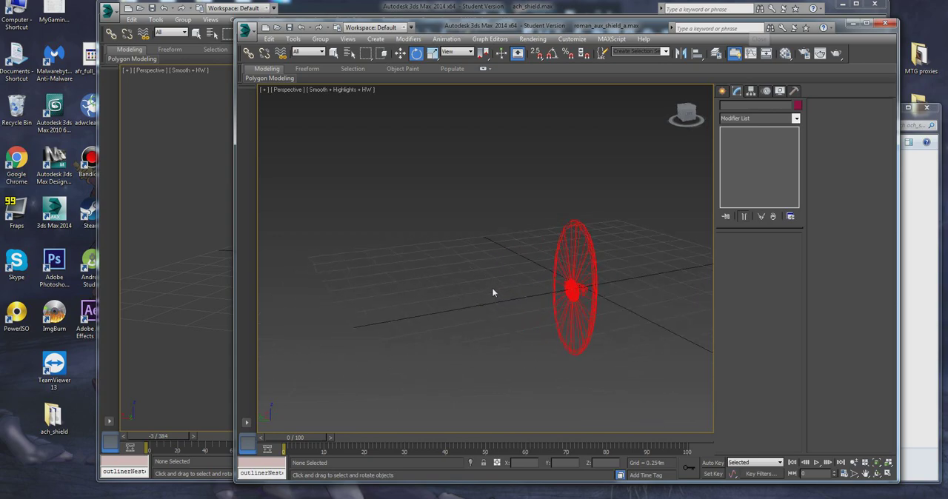
- Orbit around the wireframe disc and the textured shield to inspect them from several angles
left_click_drag(575, 289, 459, 296)
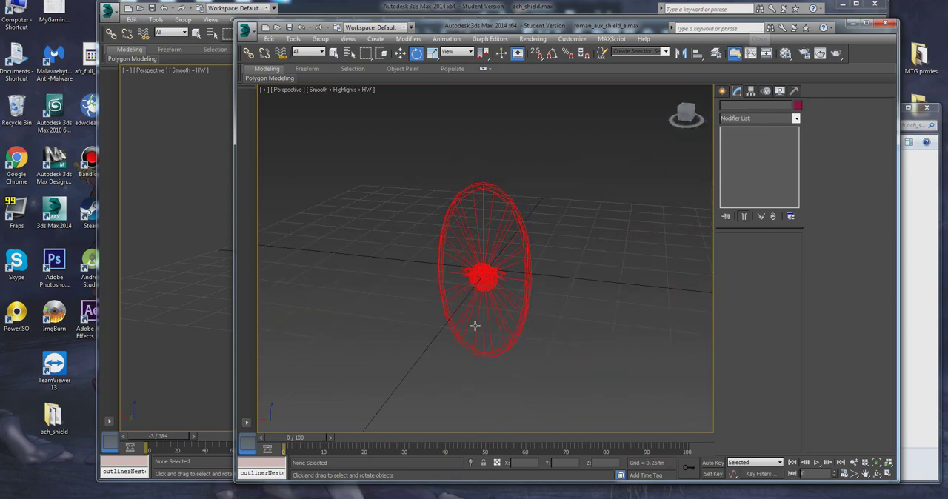
mouse_move(485, 318)
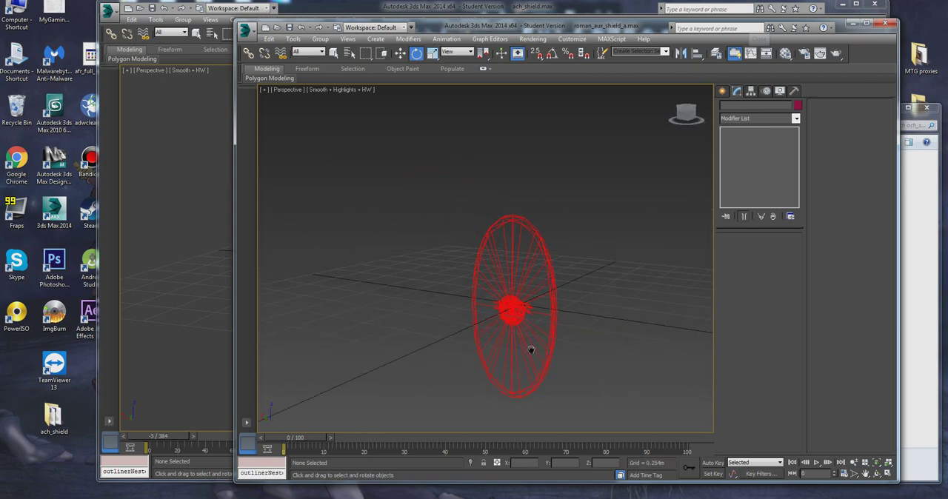
left_click_drag(530, 352, 446, 359)
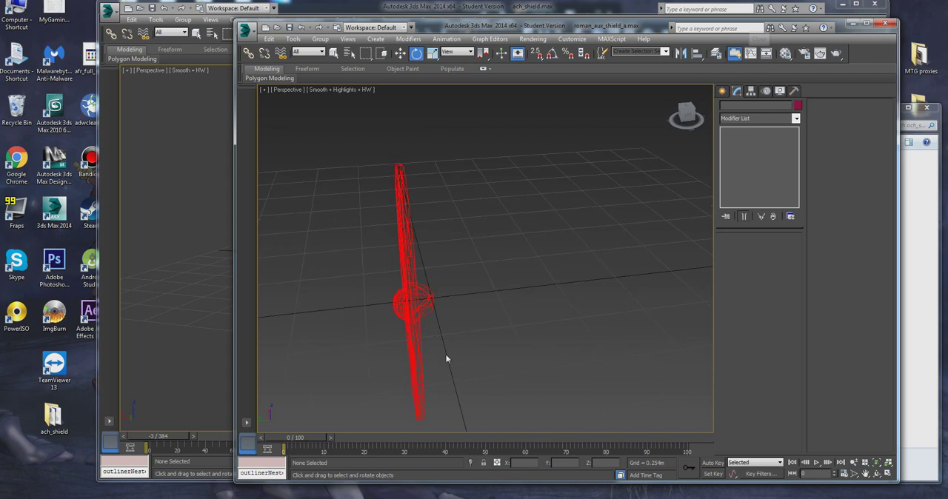
left_click_drag(447, 358, 481, 345)
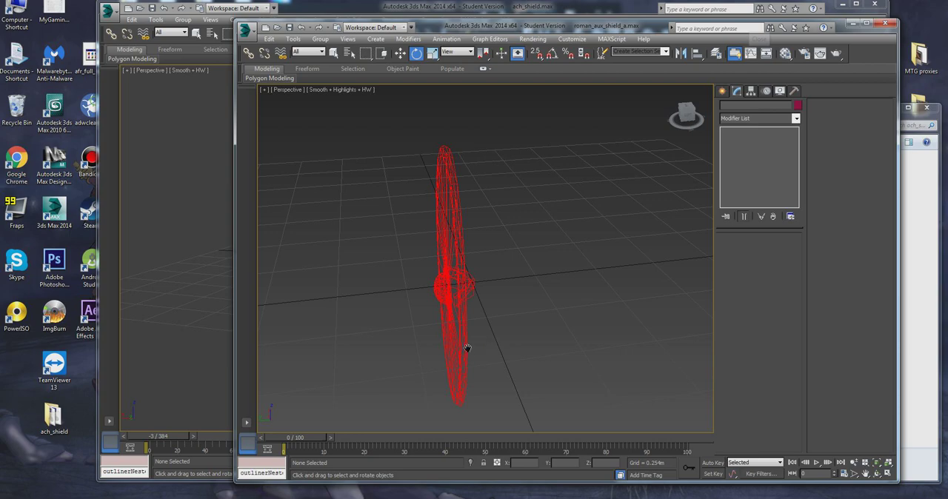
left_click_drag(466, 348, 507, 326)
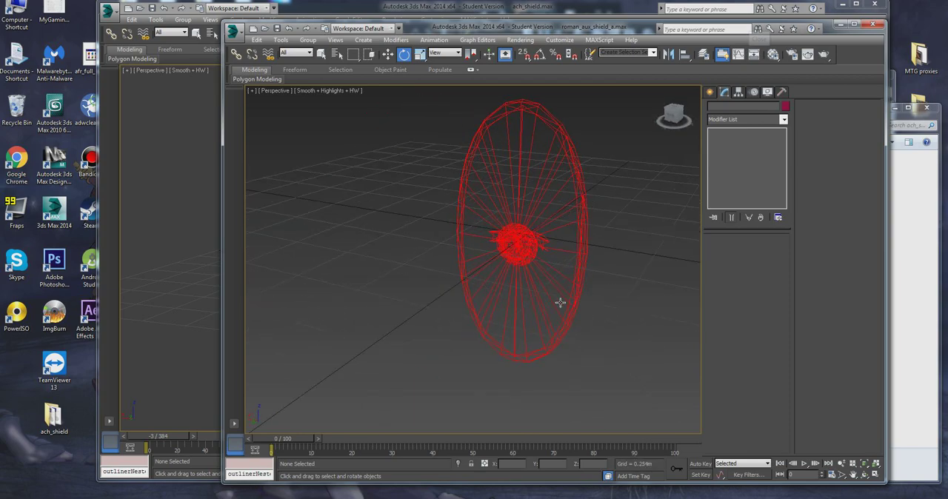
mouse_move(652, 324)
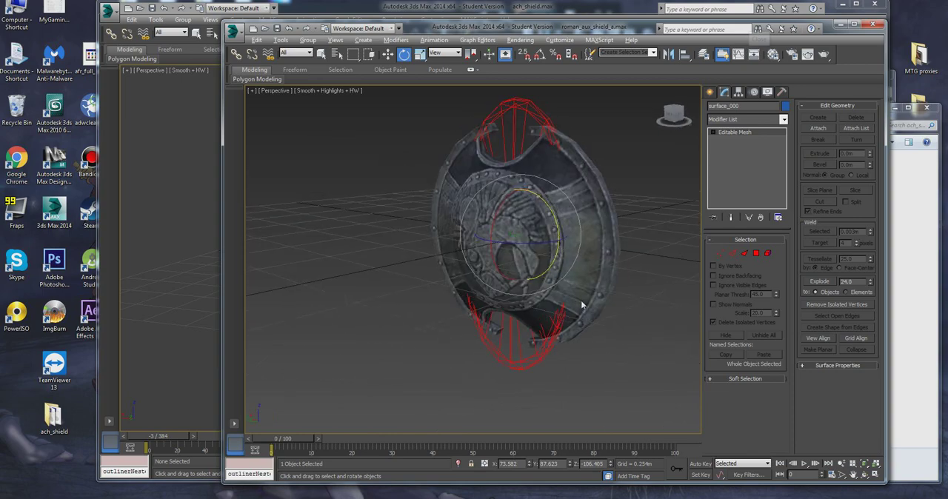
left_click_drag(580, 303, 551, 303)
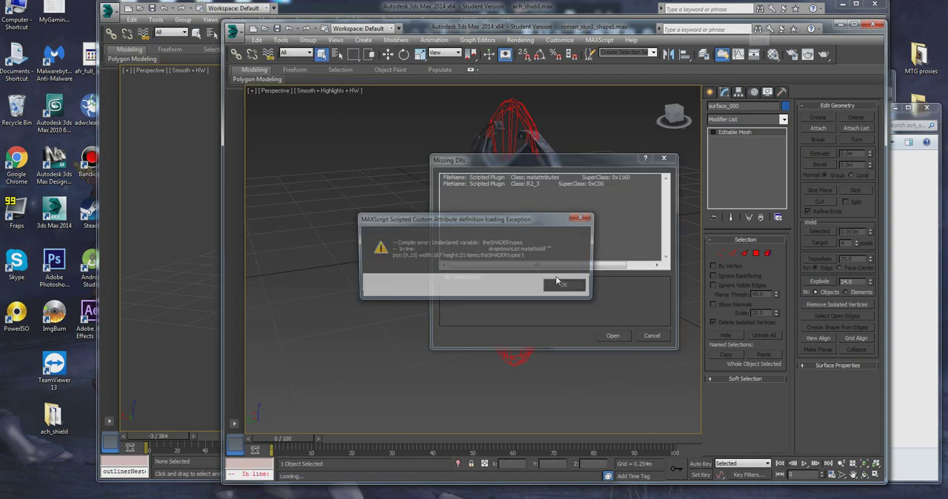
- Dismiss the script error and missing-files warnings, scrub the character's arm animation, and switch scenes via the viewport menu
left_click(562, 285)
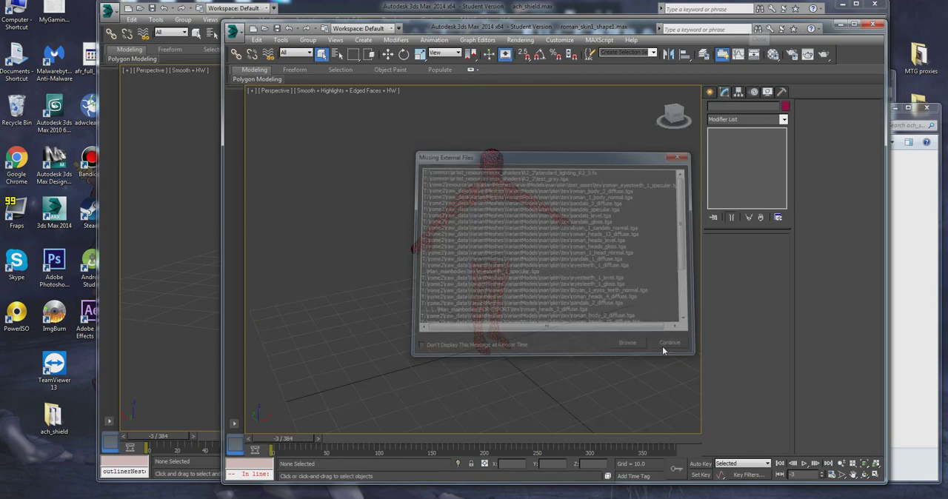
left_click(668, 343)
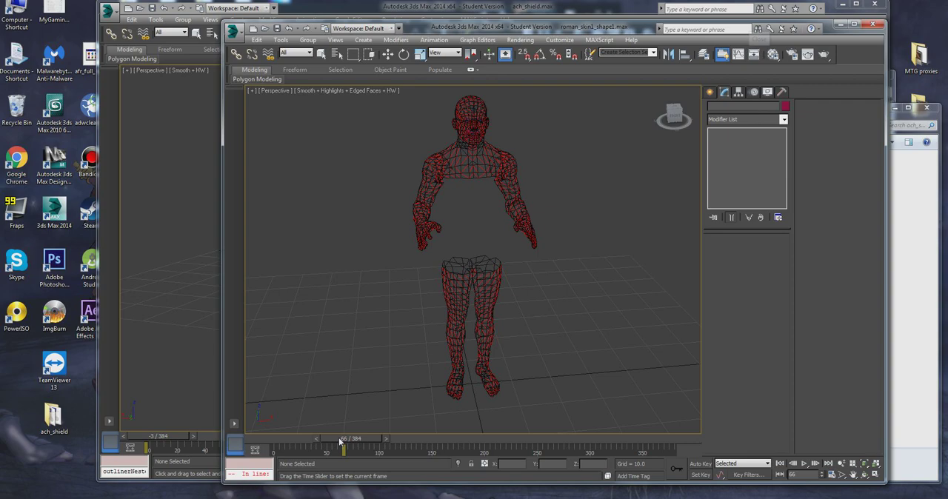
left_click_drag(343, 438, 363, 438)
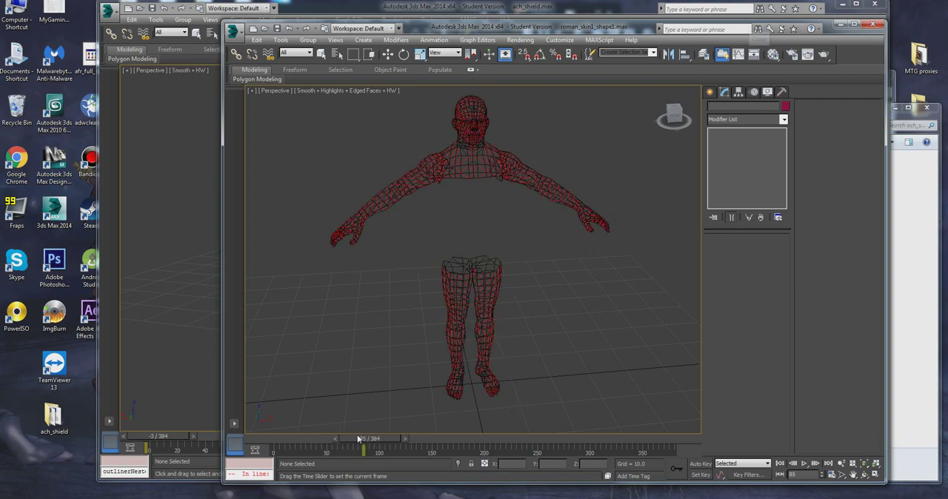
left_click_drag(363, 439, 333, 438)
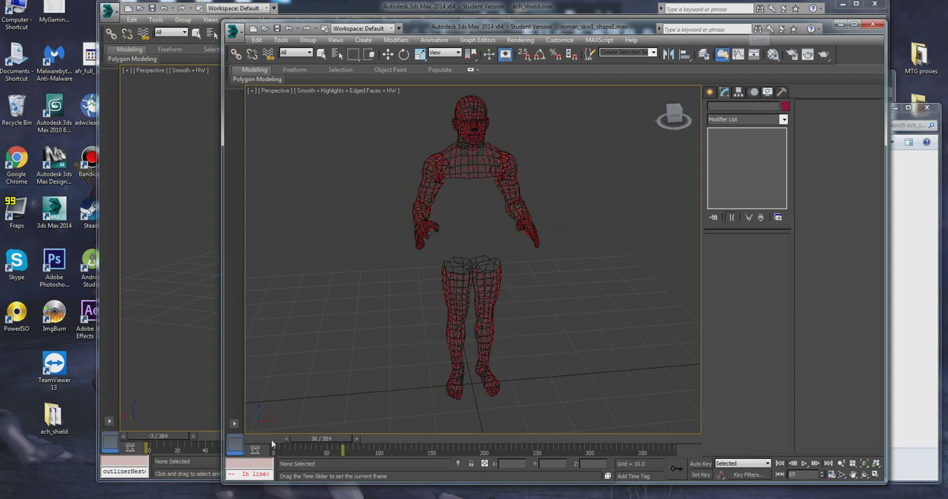
right_click(411, 274)
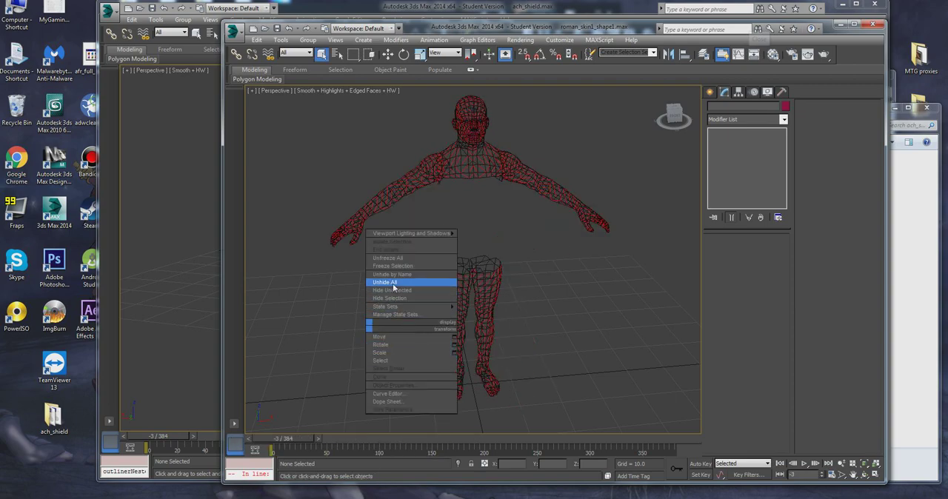
left_click(386, 281)
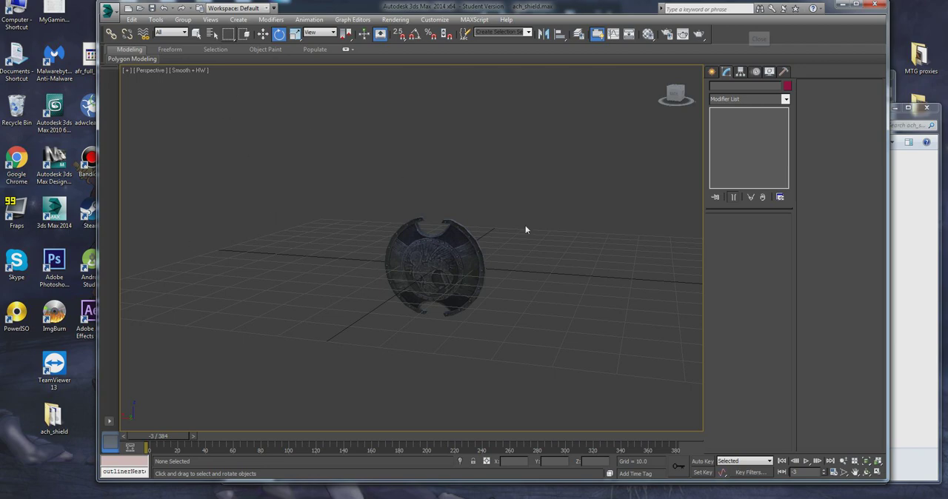
mouse_move(889, 89)
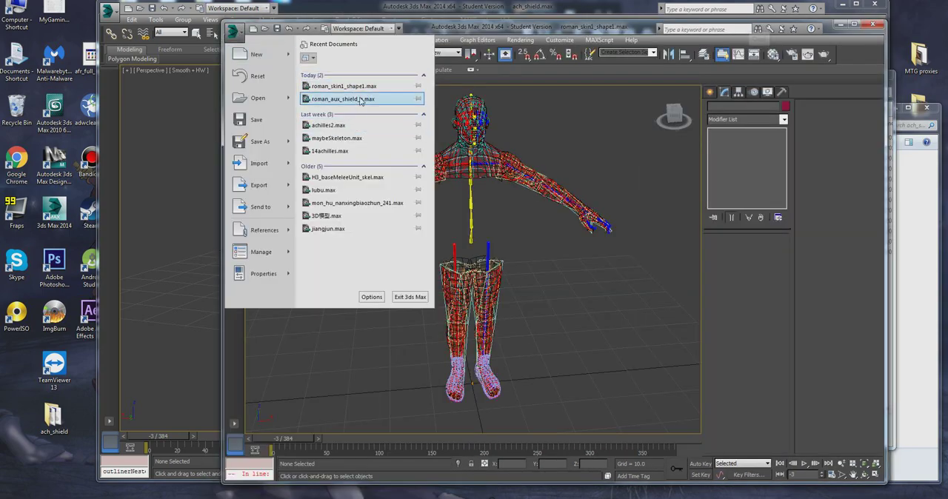
mouse_move(343, 86)
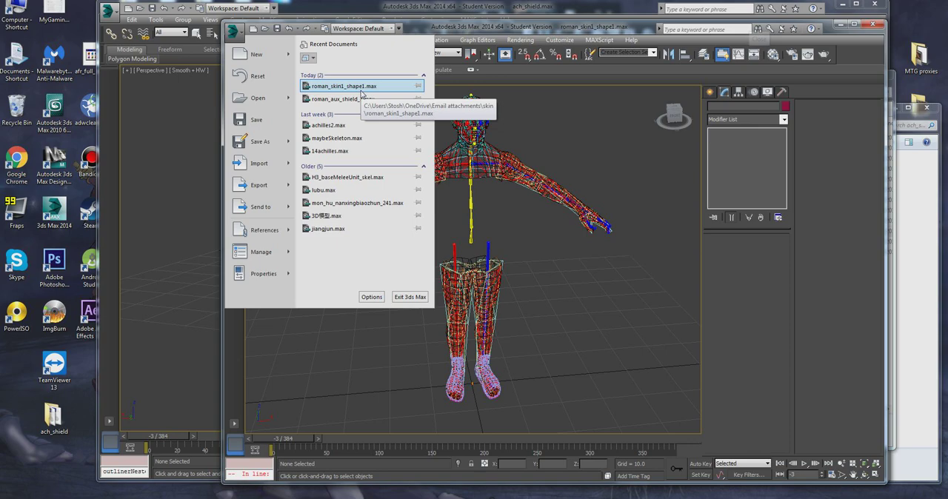
mouse_move(338, 125)
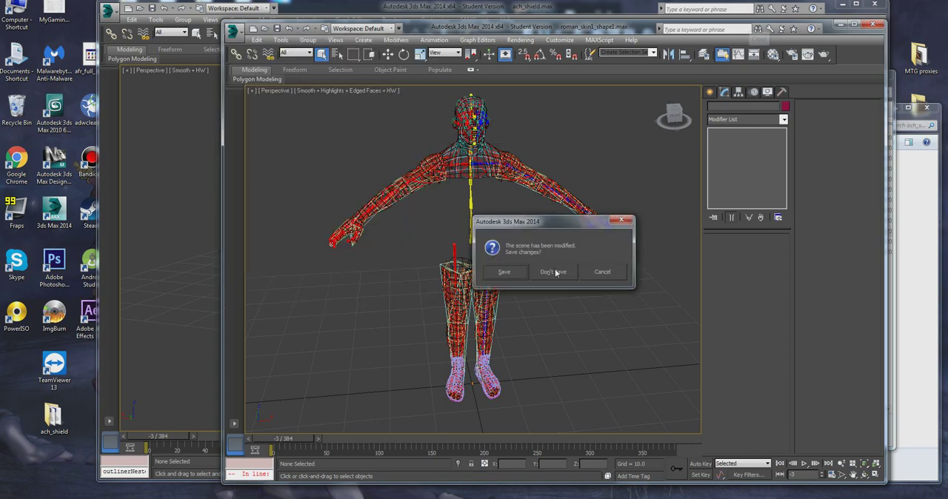
- Discard changes to the current scene so the armored warrior scene opens
left_click(551, 272)
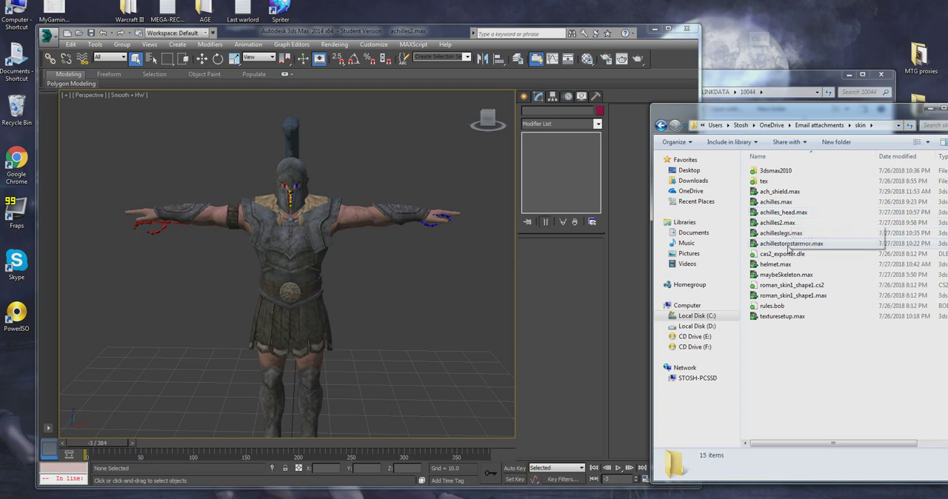
- Open the legs .max file past the missing-plugin warning, scrub its animation, then pick the head file
left_click(779, 233)
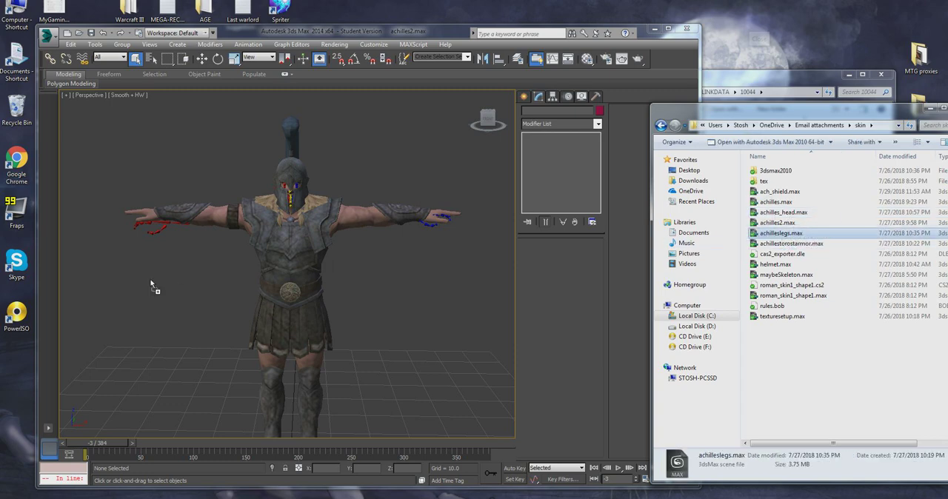
double_click(779, 233)
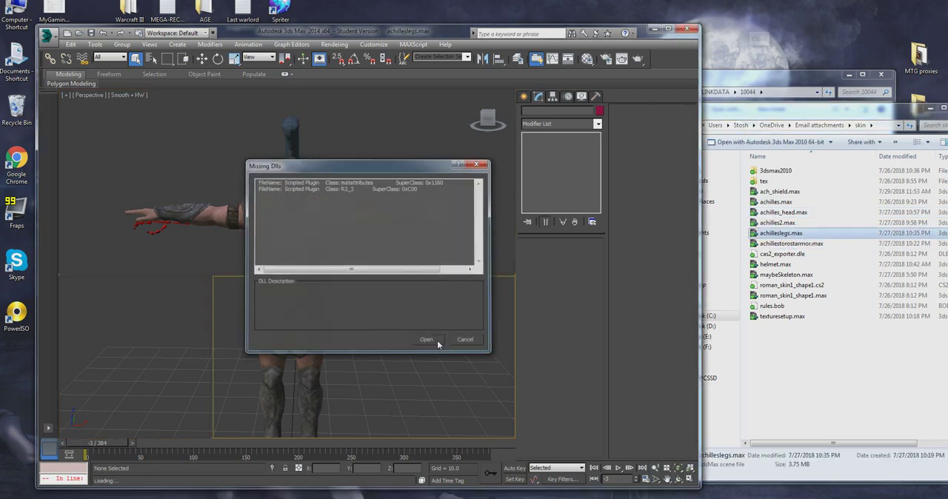
left_click(426, 340)
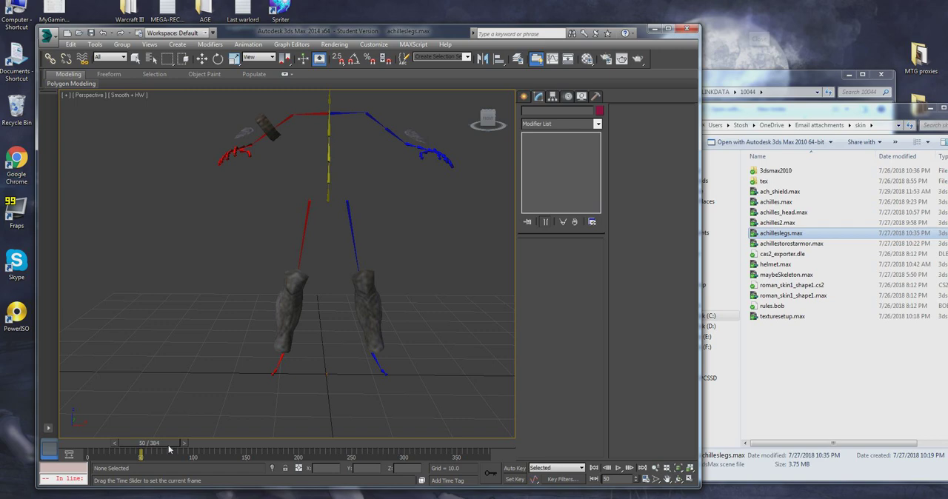
left_click_drag(139, 441, 83, 441)
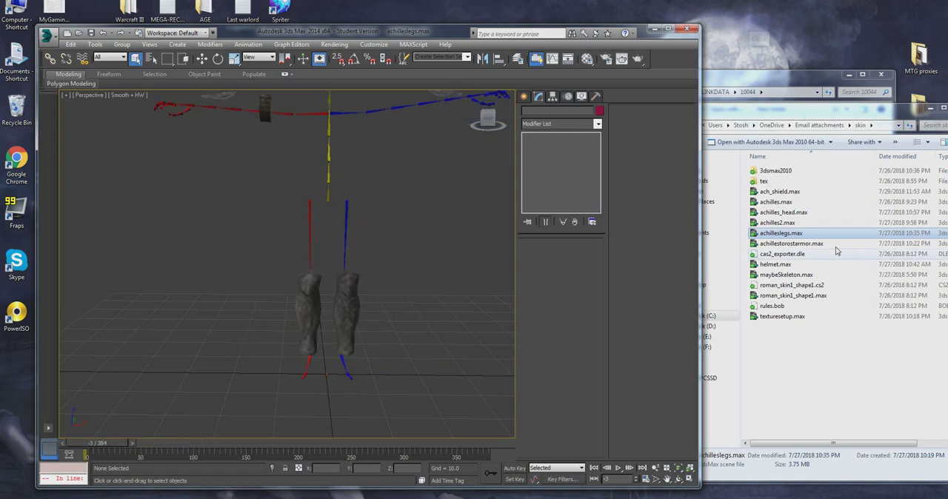
left_click(782, 213)
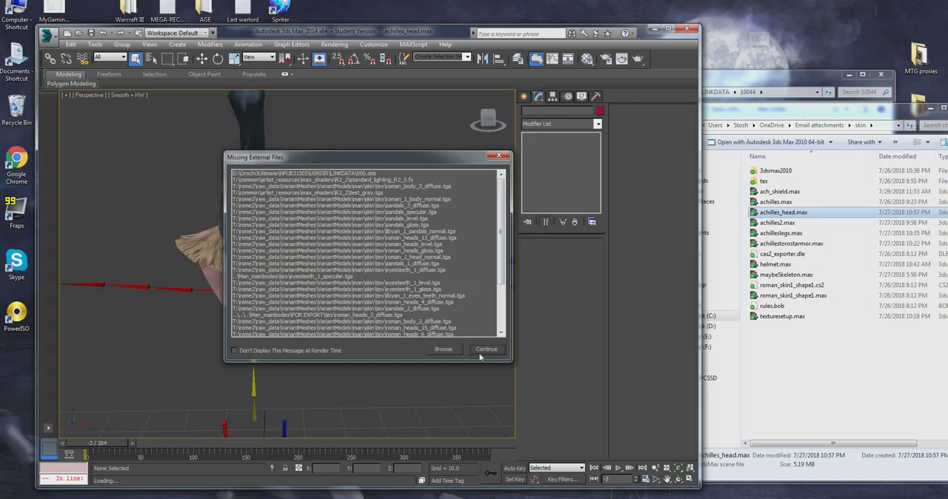
- Continue past the missing-files warning, select the helmeted head mesh and scrub through its animation
left_click(486, 350)
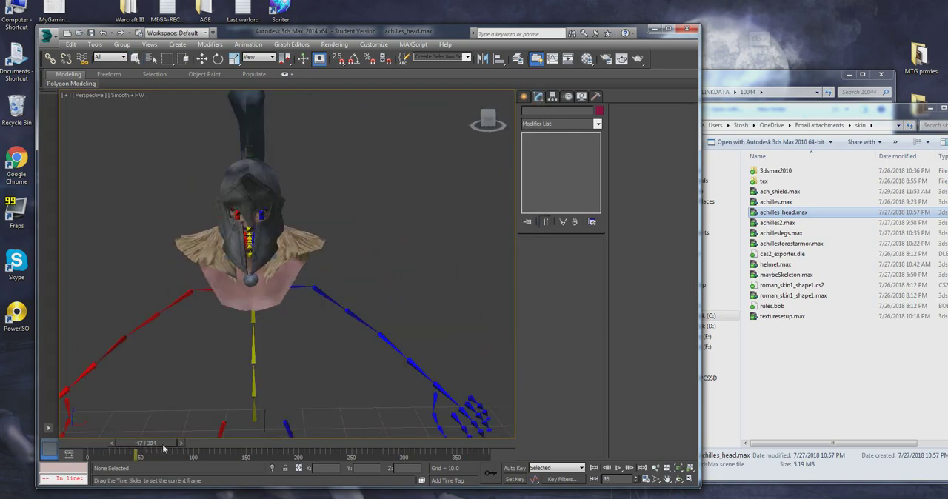
left_click_drag(136, 443, 185, 443)
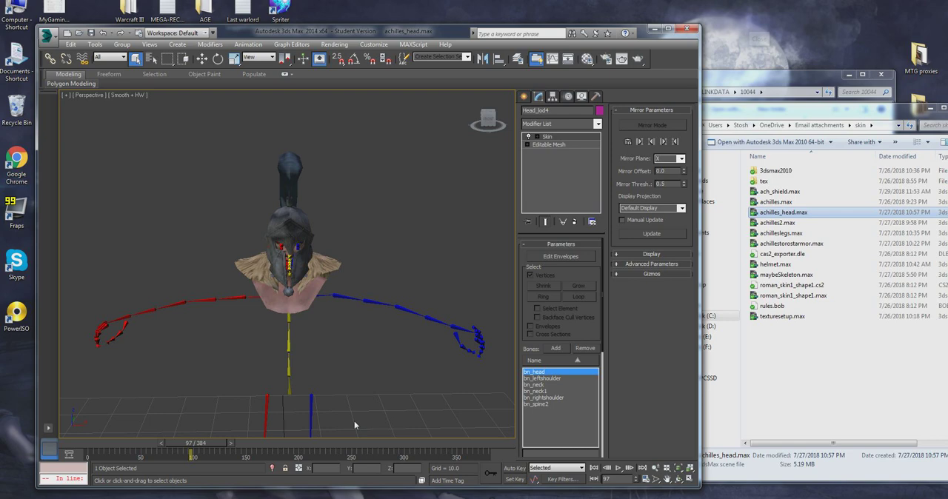
left_click_drag(189, 443, 181, 443)
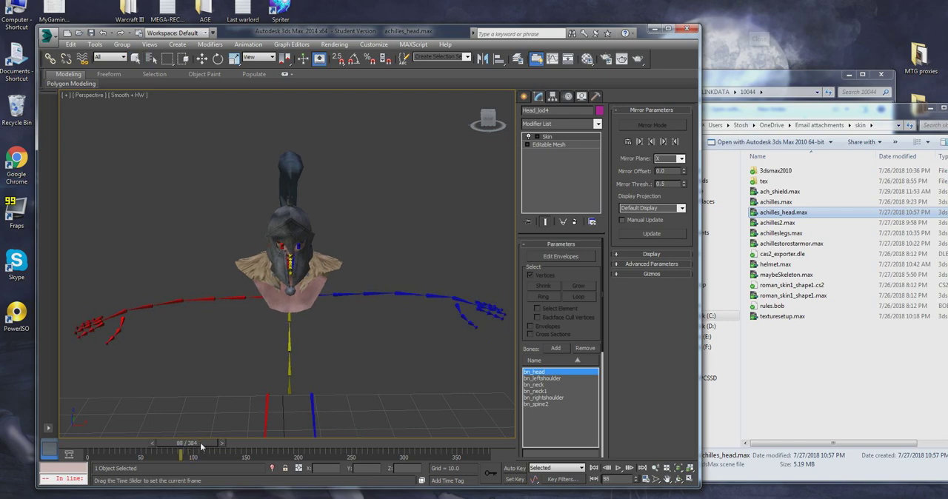
left_click_drag(181, 453, 202, 453)
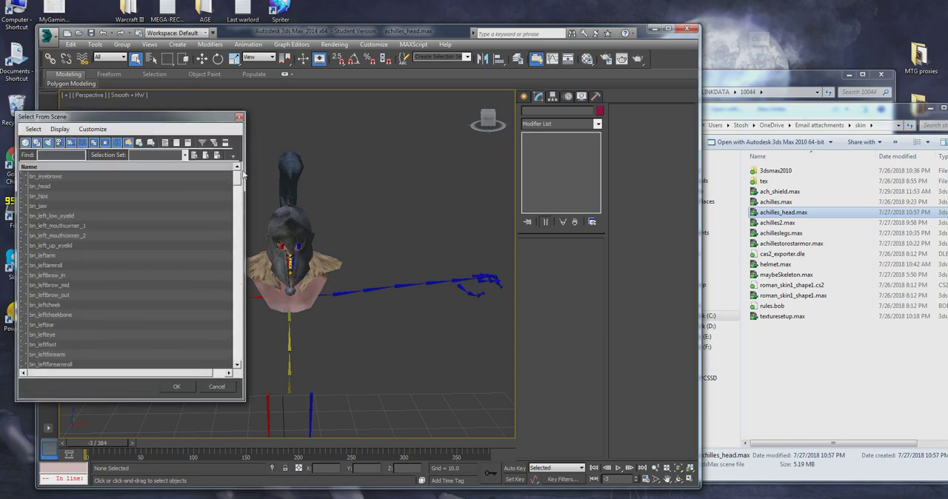
- Scroll down and back up through the head scene's list of arm, hand and spine bones
scroll("down", 3)
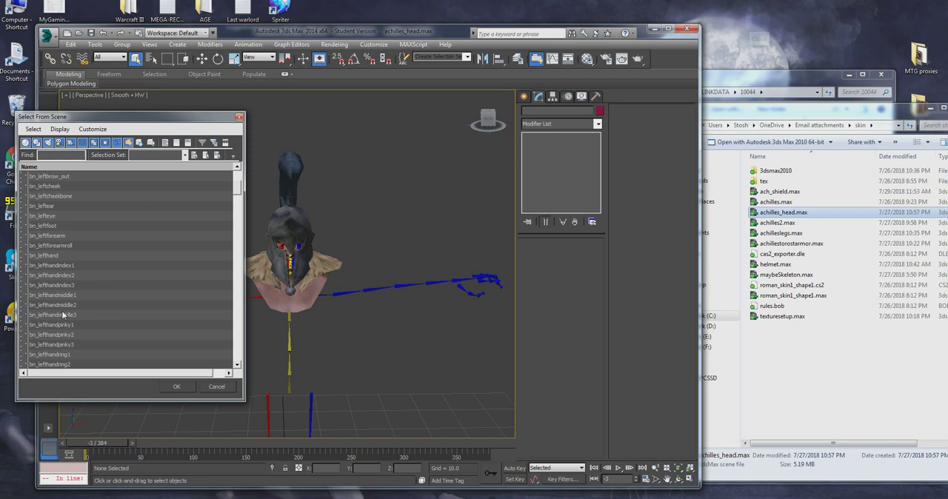
scroll("down", 3)
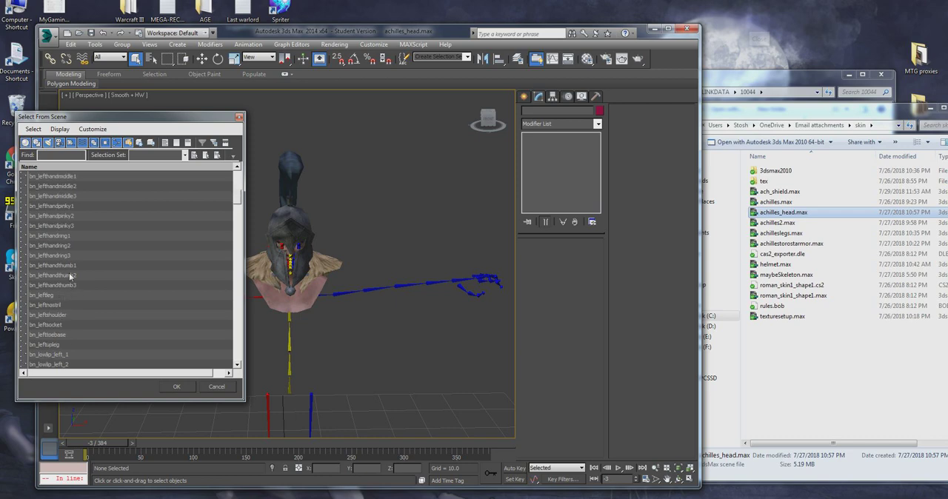
scroll("down", 3)
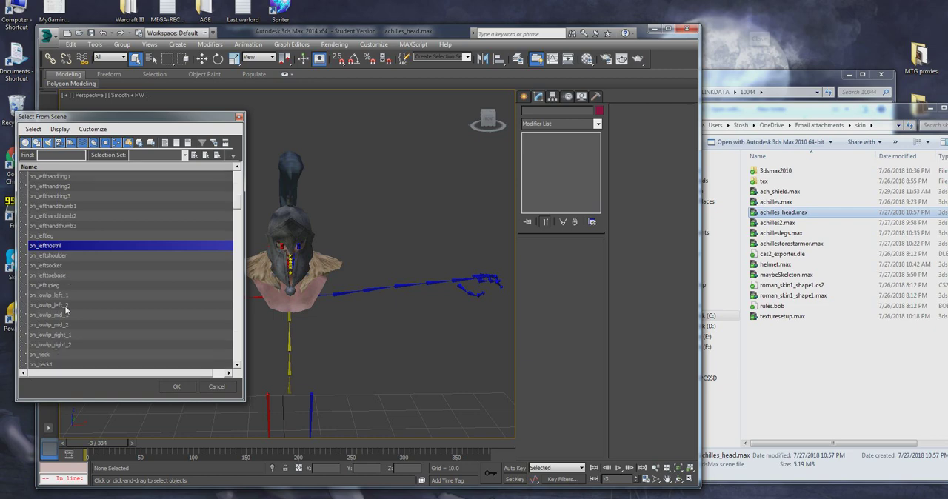
mouse_move(95, 321)
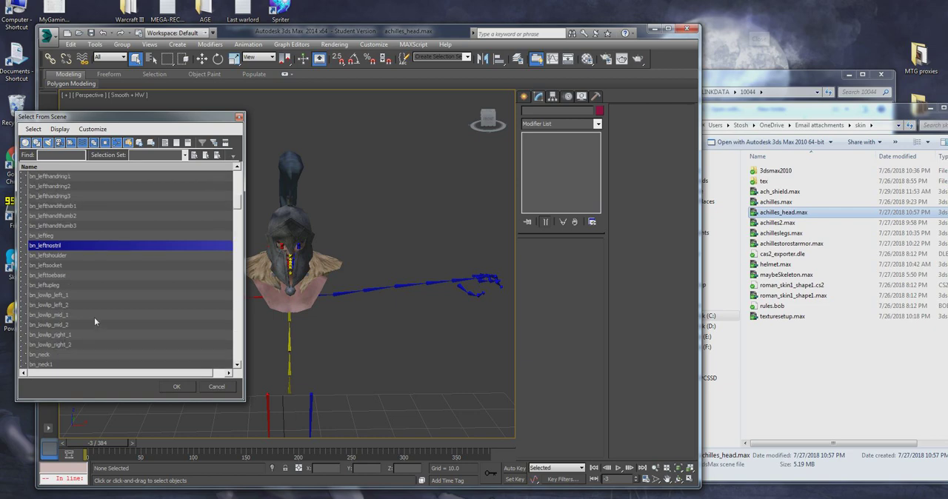
scroll("up", 3)
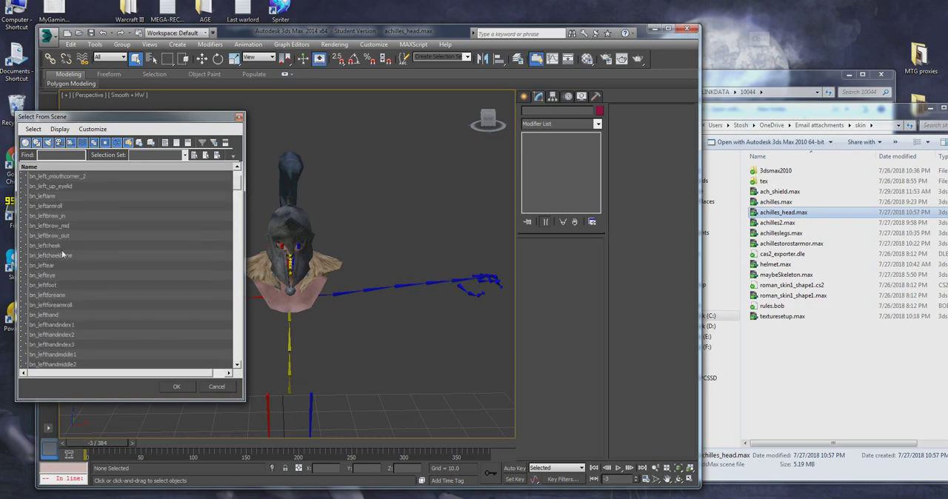
scroll("up", 3)
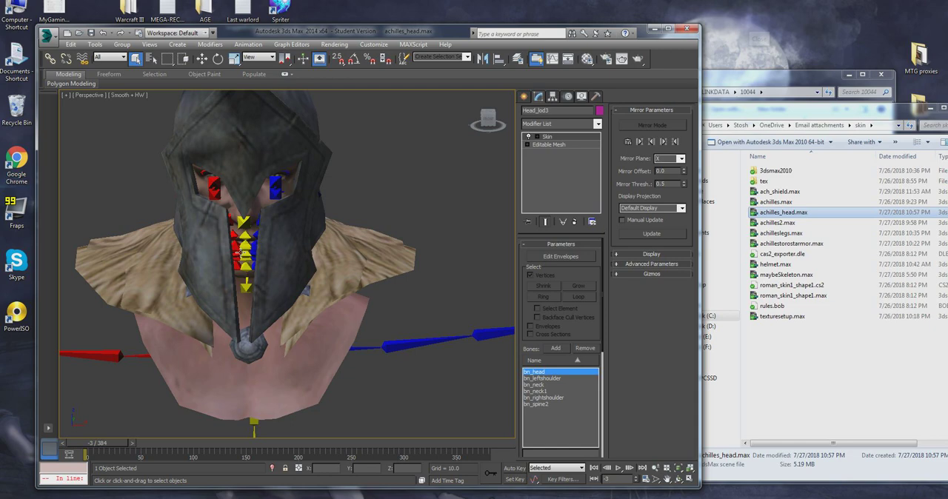
mouse_move(296, 216)
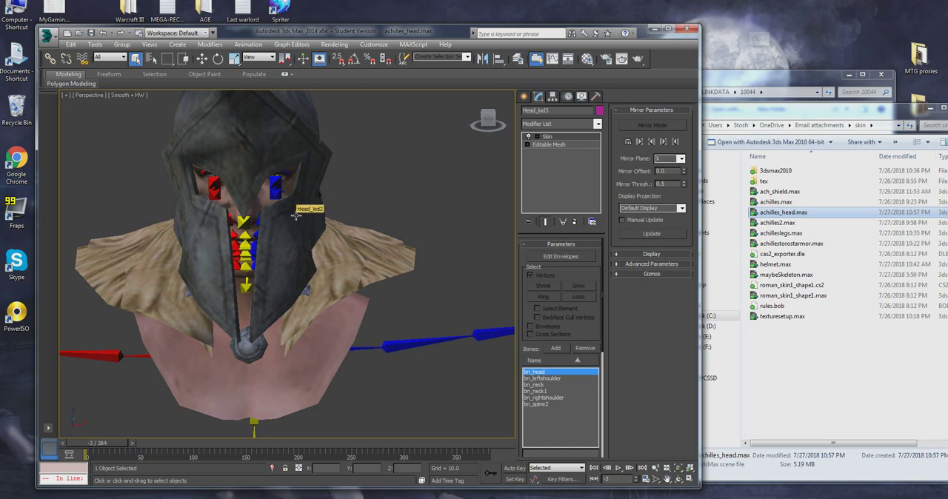
mouse_move(323, 230)
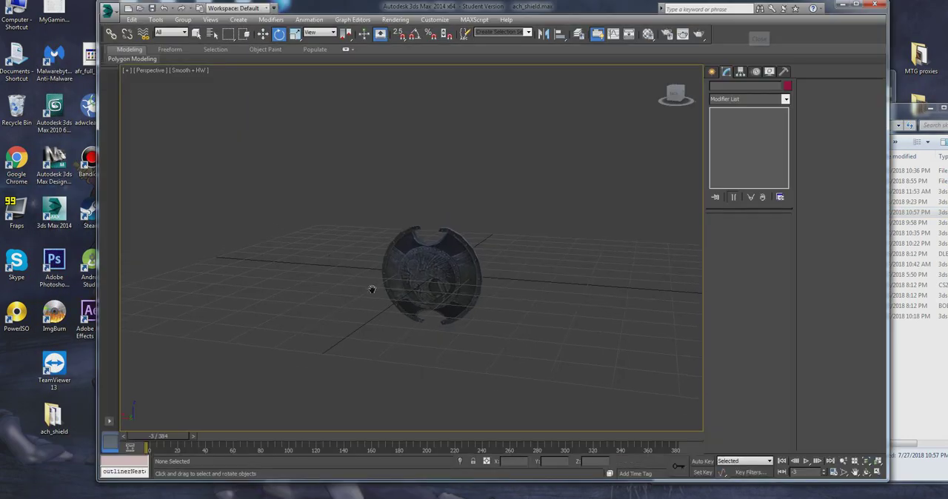
- Select the shield's editable mesh and orbit to inspect its curved shape
left_click(428, 284)
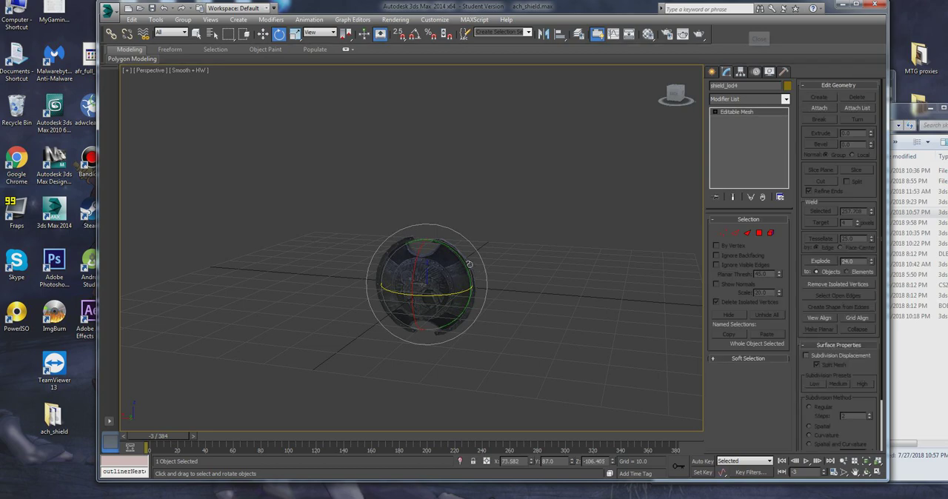
mouse_move(494, 276)
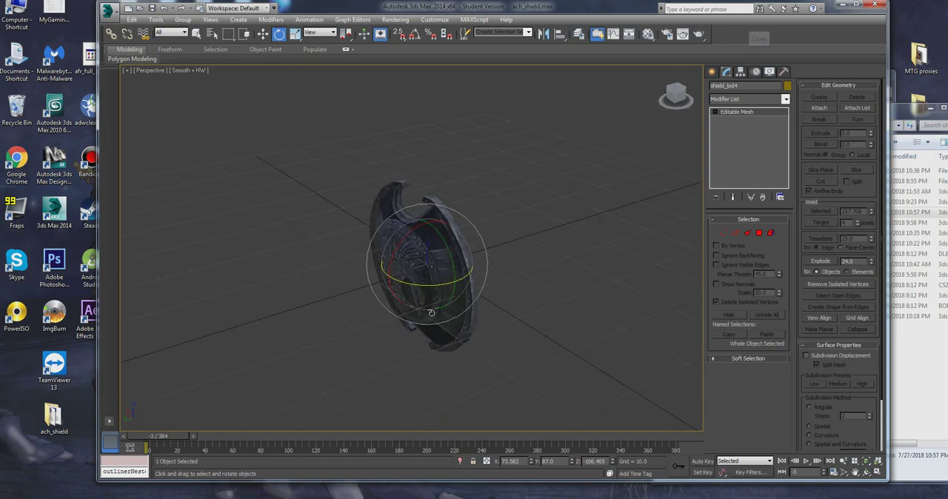
left_click_drag(444, 311, 430, 266)
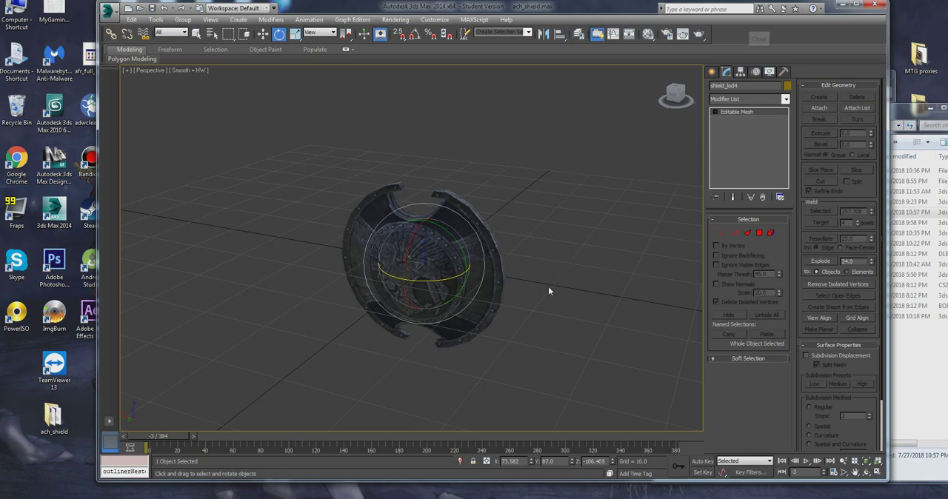
mouse_move(502, 128)
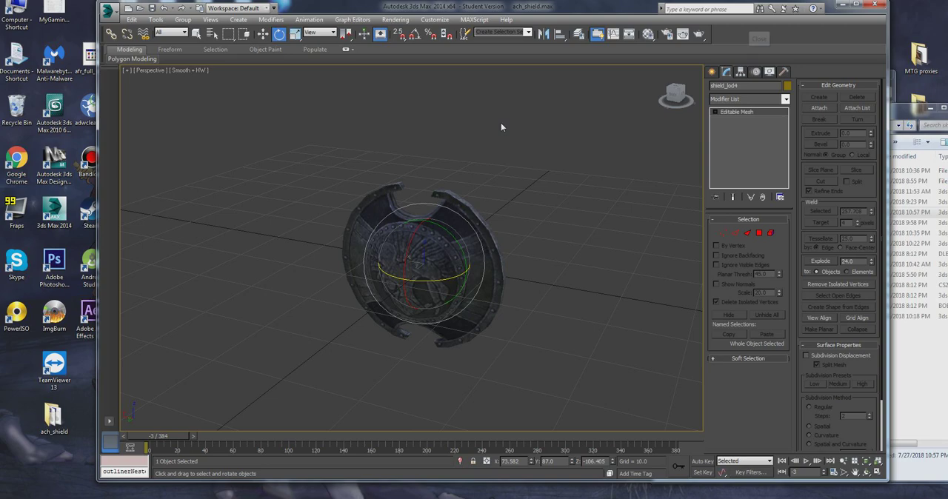
mouse_move(478, 43)
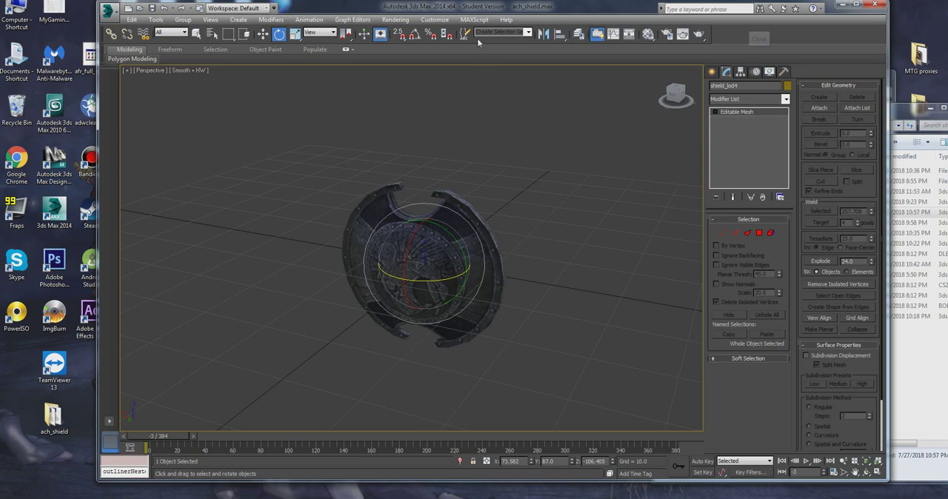
- In Preferences > Viewports, choose Legacy Direct3D as the display driver and acknowledge the restart notice
left_click(435, 20)
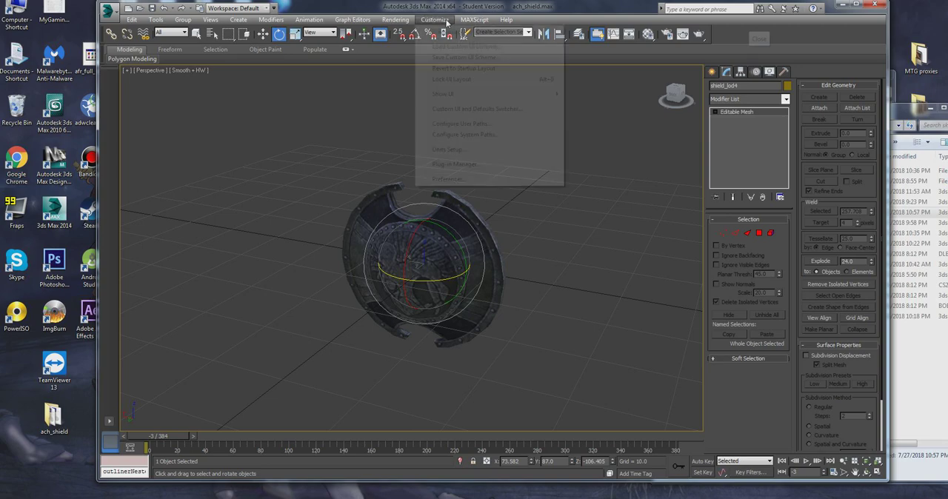
left_click(447, 179)
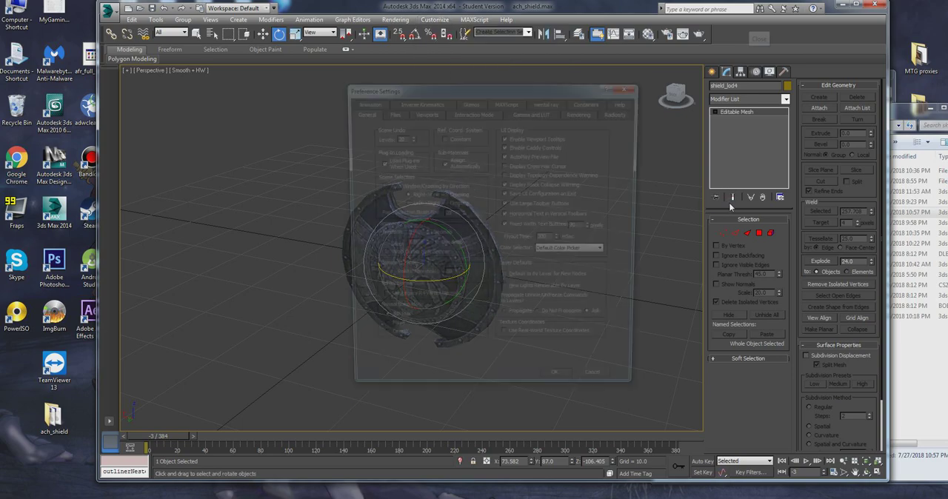
left_click(423, 112)
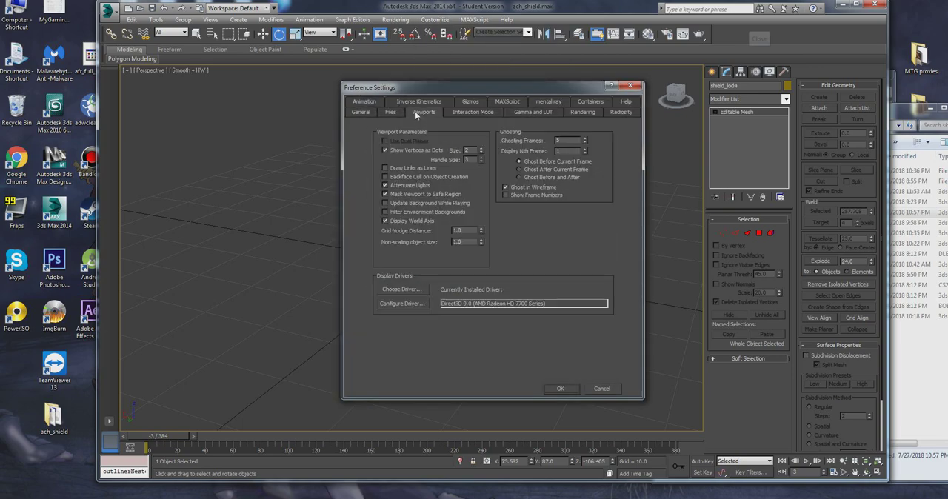
left_click(400, 304)
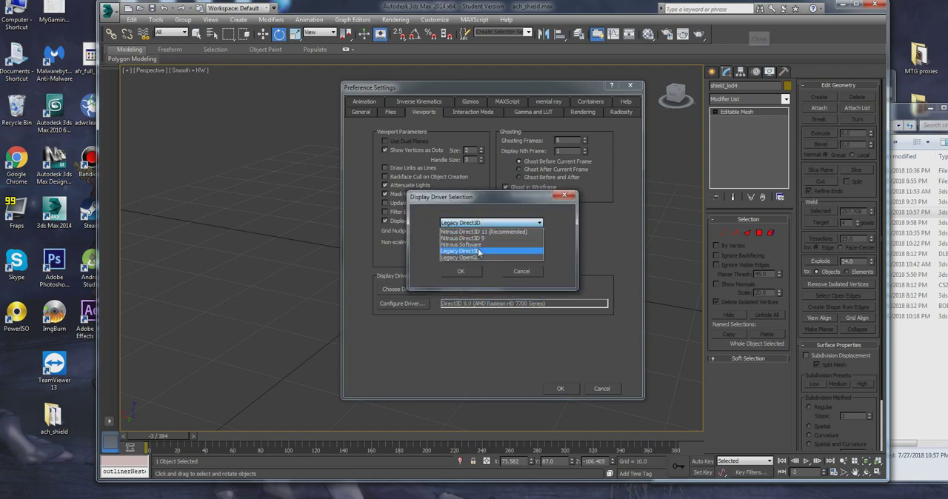
left_click(459, 271)
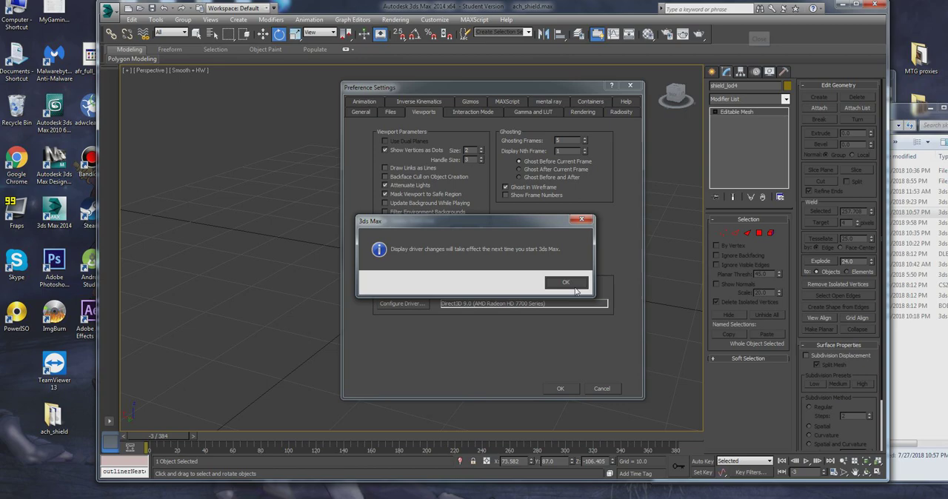
left_click(566, 282)
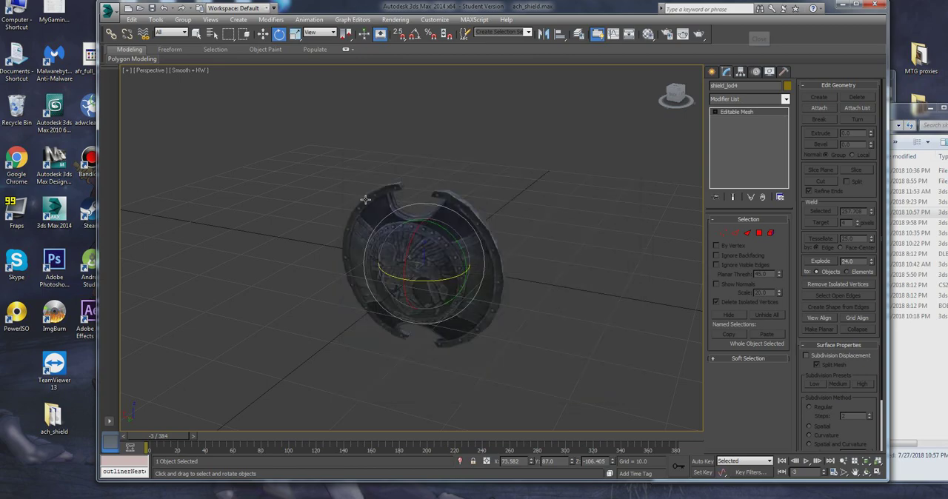
- In the Material Editor switch the shield's material to a standard Blinn, then select the shield mesh
left_click(331, 226)
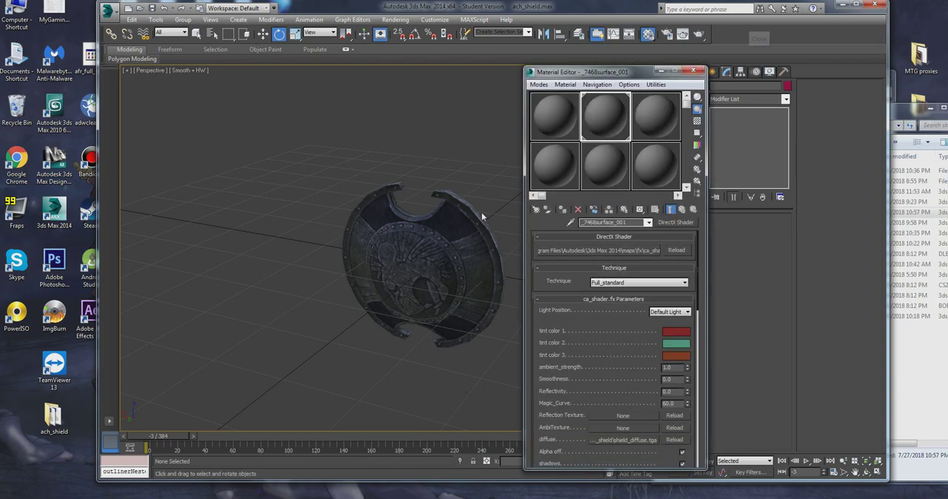
mouse_move(551, 119)
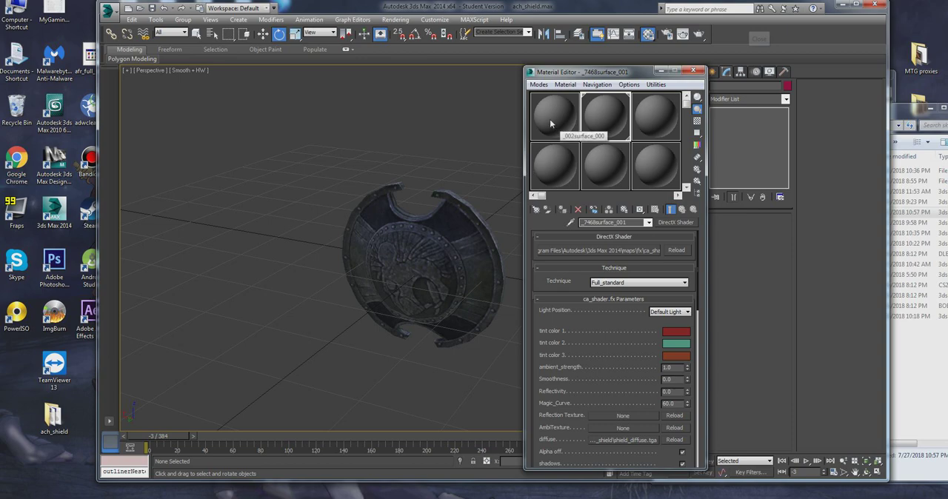
left_click(539, 83)
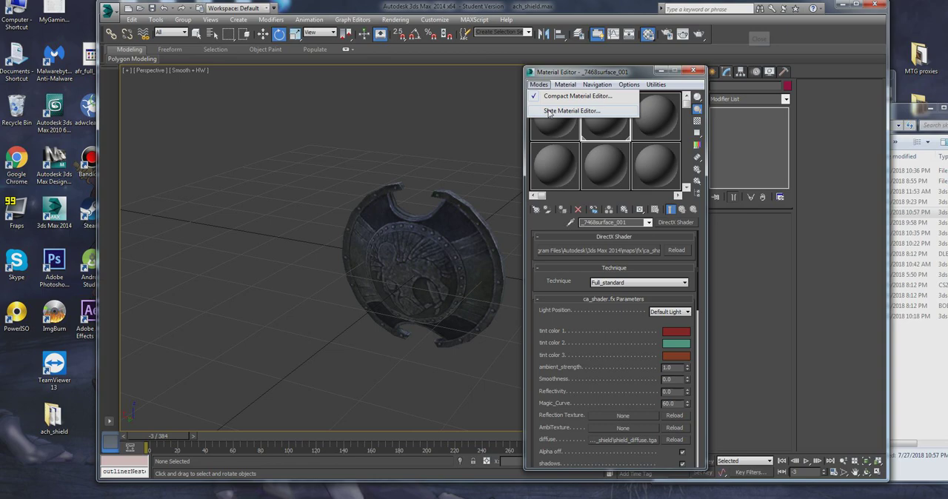
left_click(571, 109)
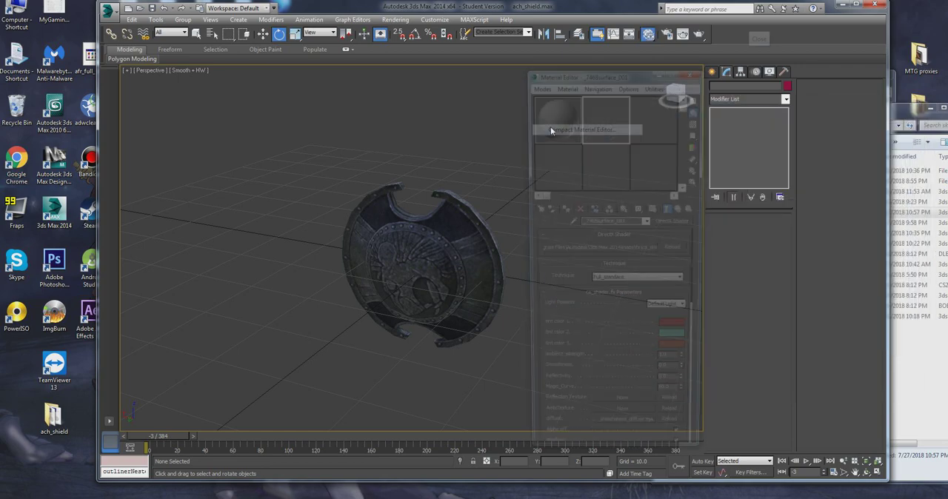
left_click(585, 130)
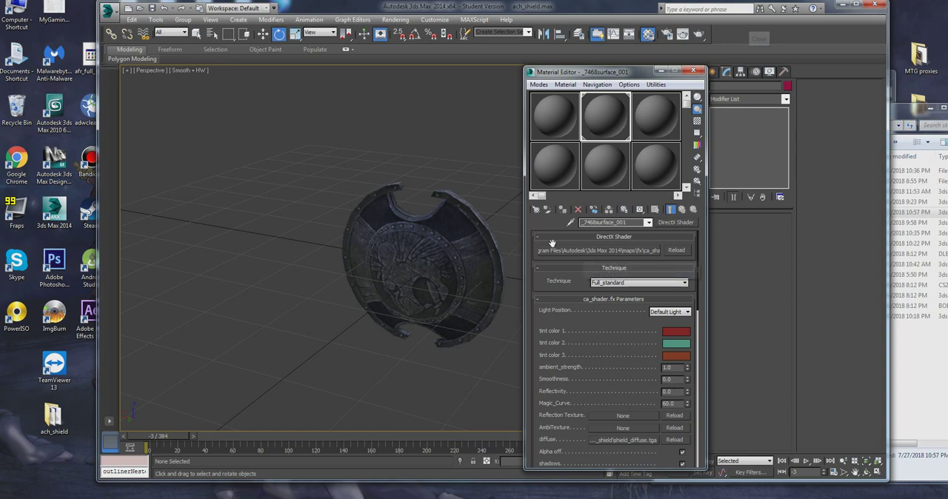
left_click(554, 116)
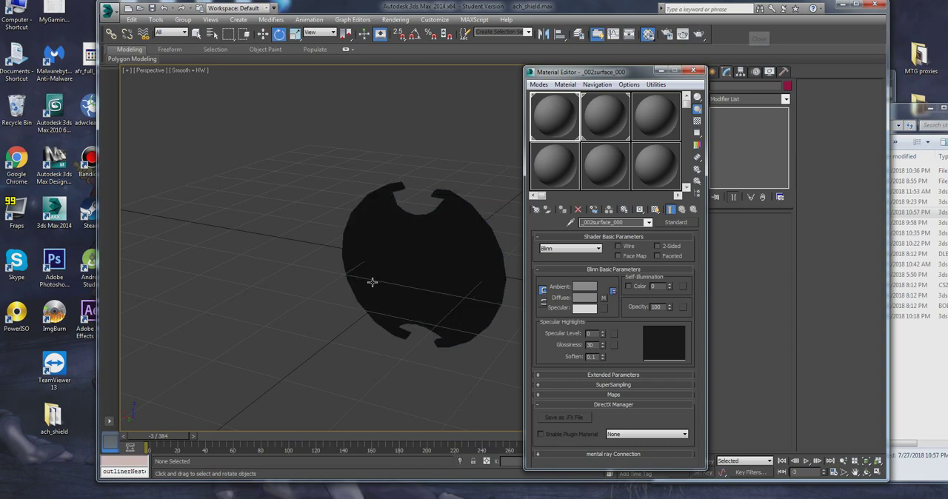
mouse_move(332, 338)
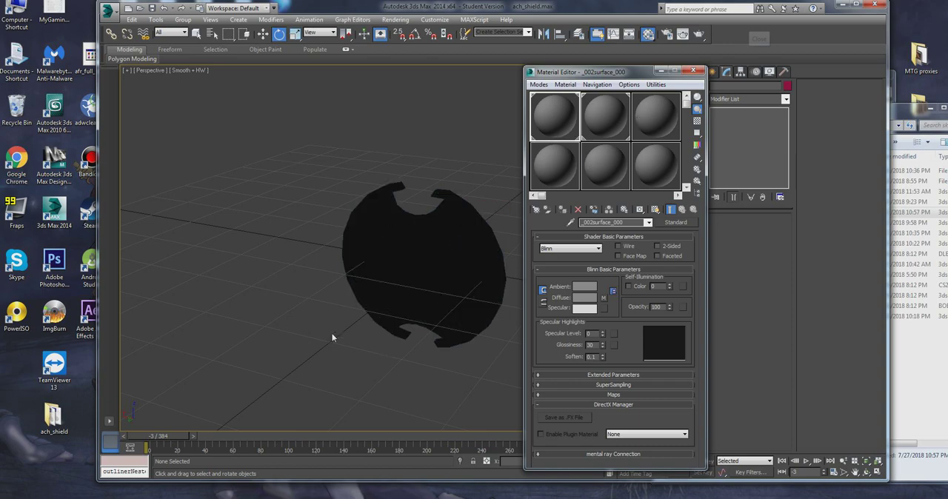
mouse_move(412, 277)
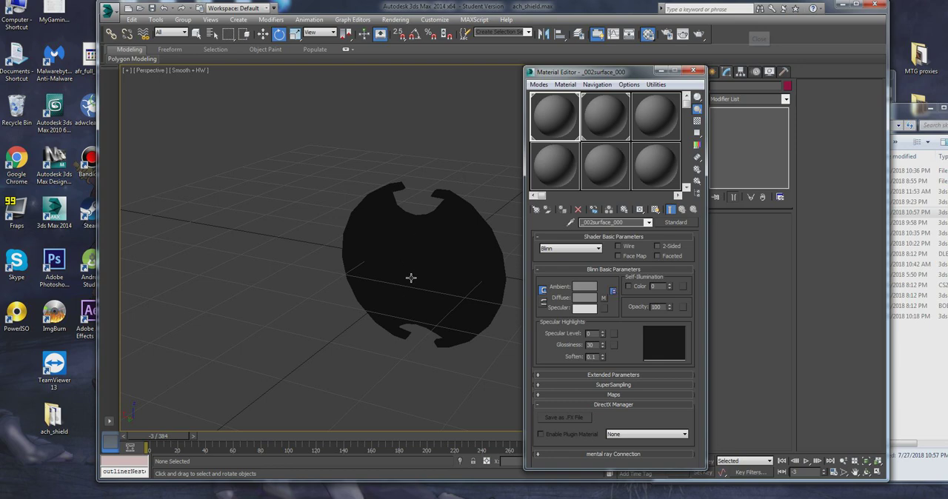
mouse_move(378, 276)
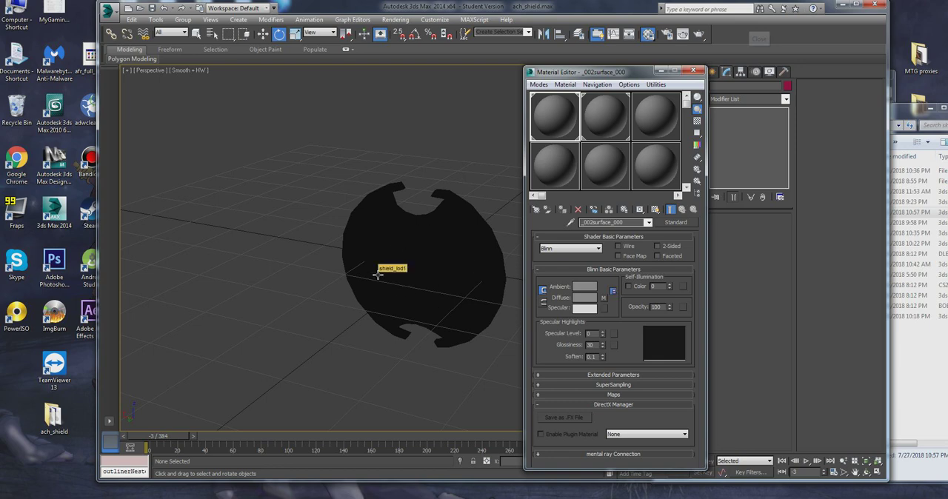
mouse_move(443, 255)
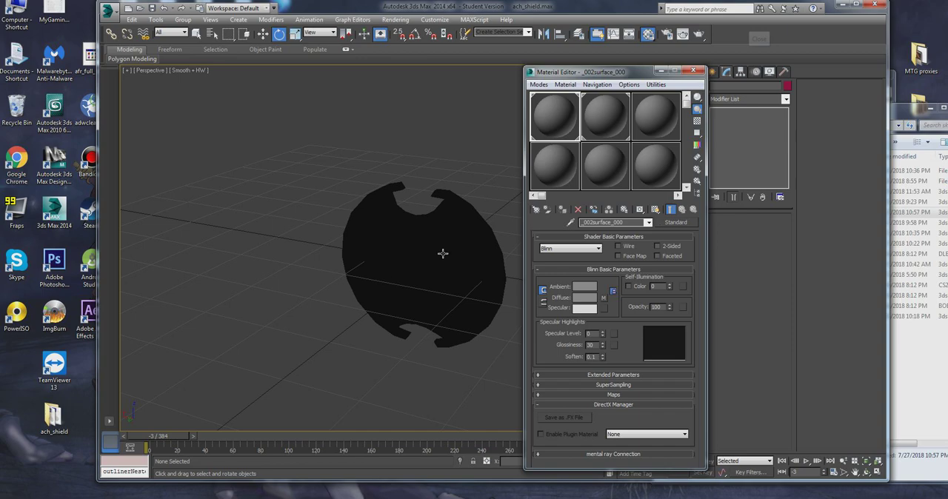
left_click(443, 255)
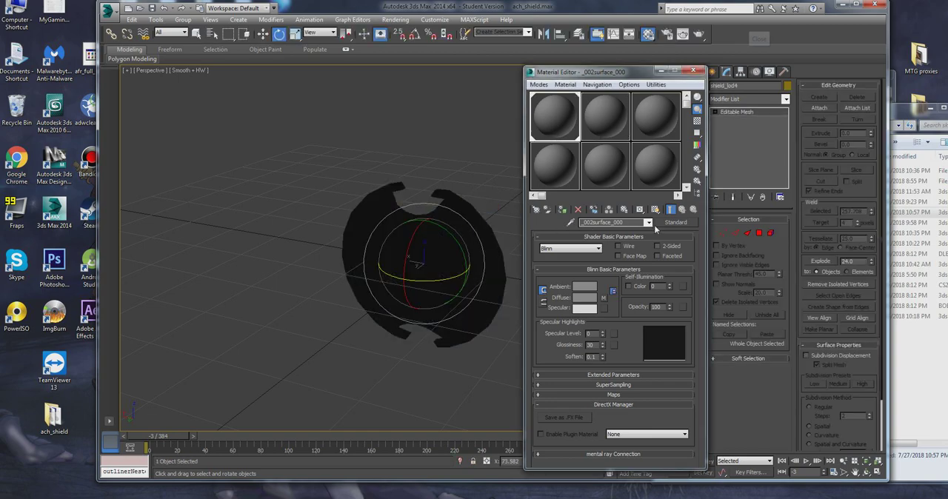
- Make the material a DirectX Shader loading ca_shader.fx and scroll through its texture parameters
left_click(676, 222)
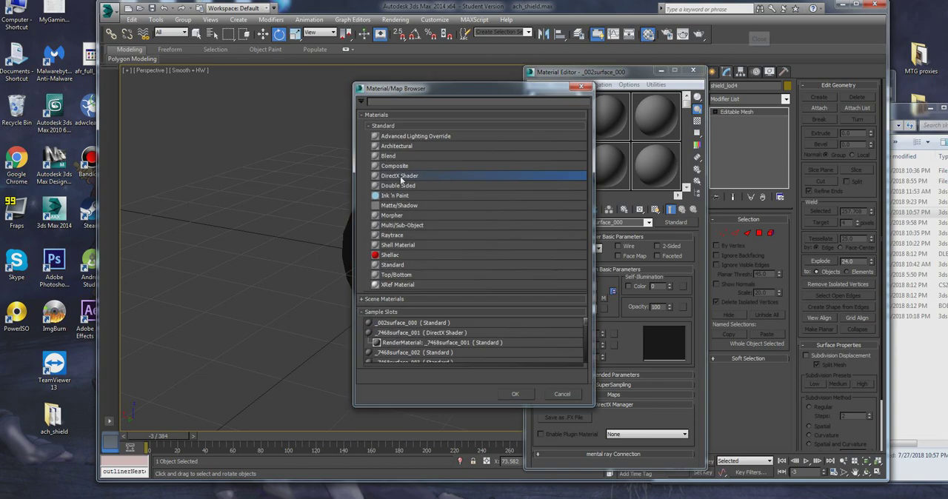
left_click(515, 394)
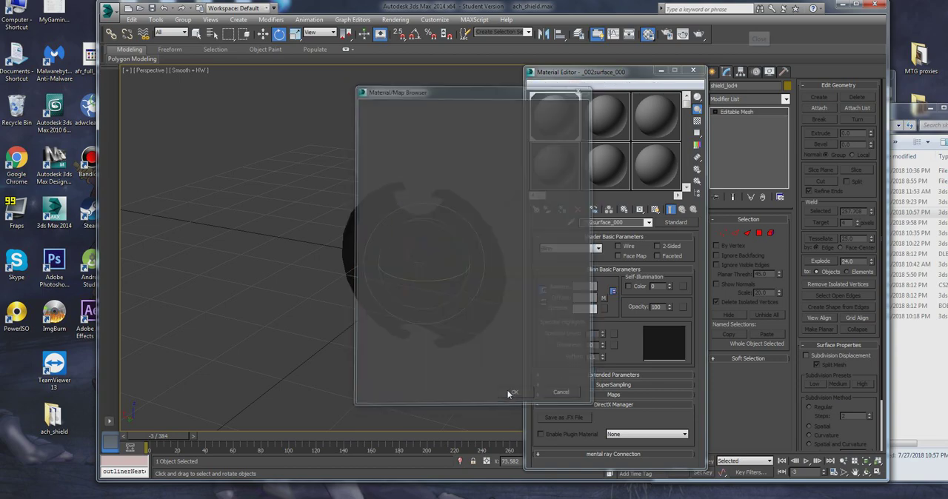
left_click(513, 392)
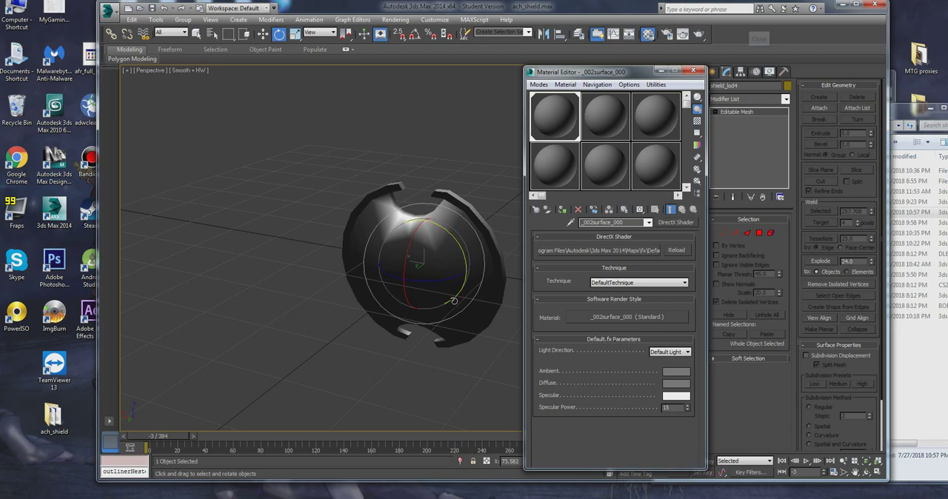
mouse_move(462, 293)
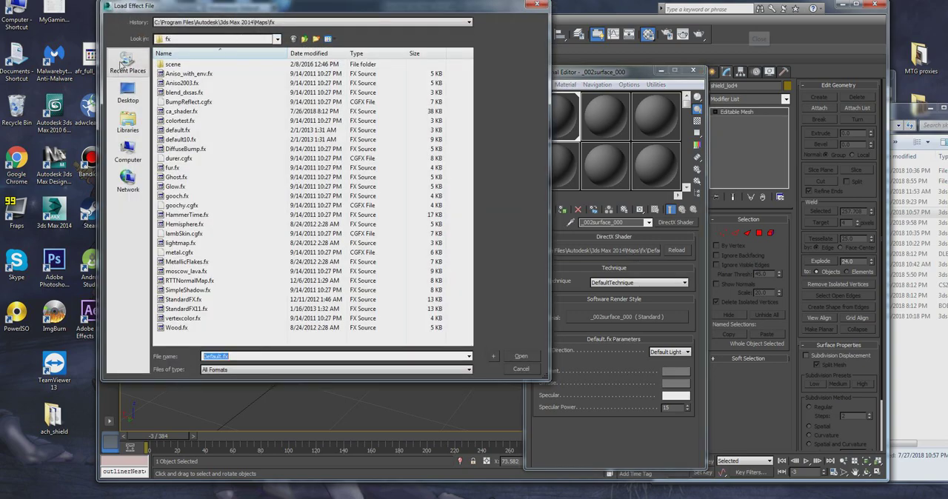
left_click(180, 112)
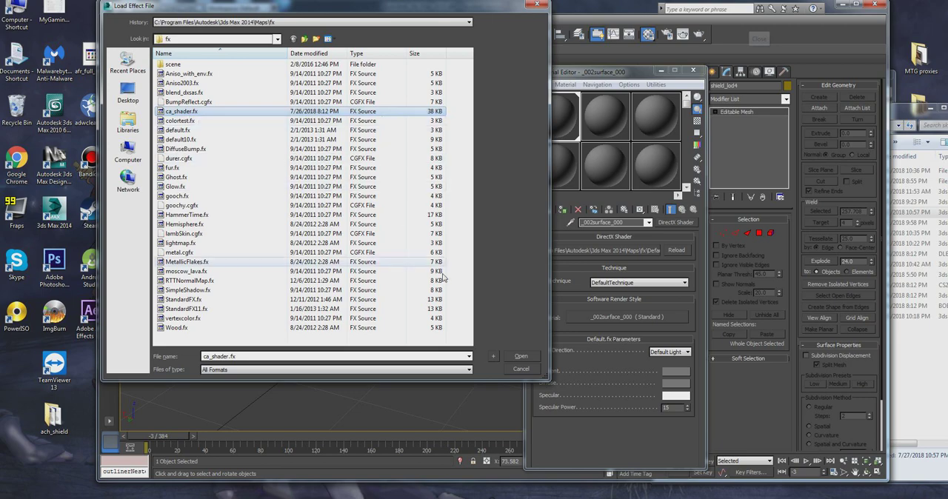
left_click(521, 357)
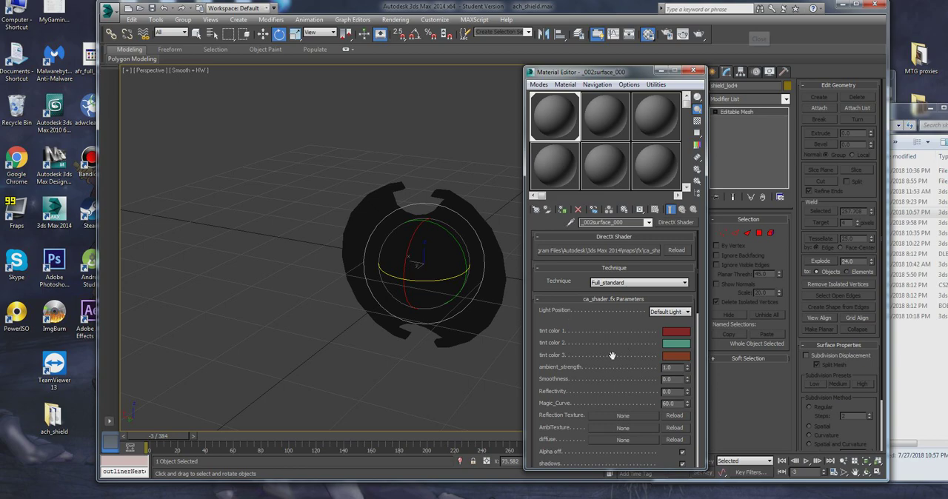
mouse_move(592, 344)
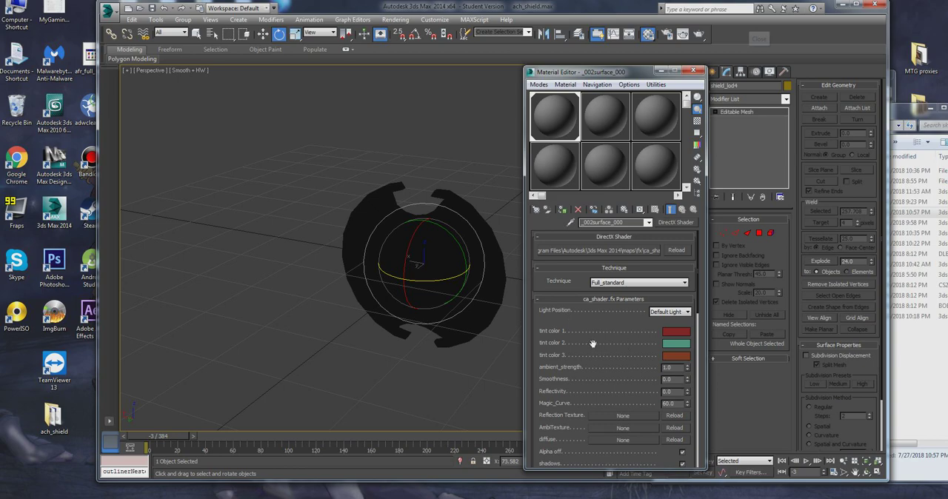
scroll("down", 3)
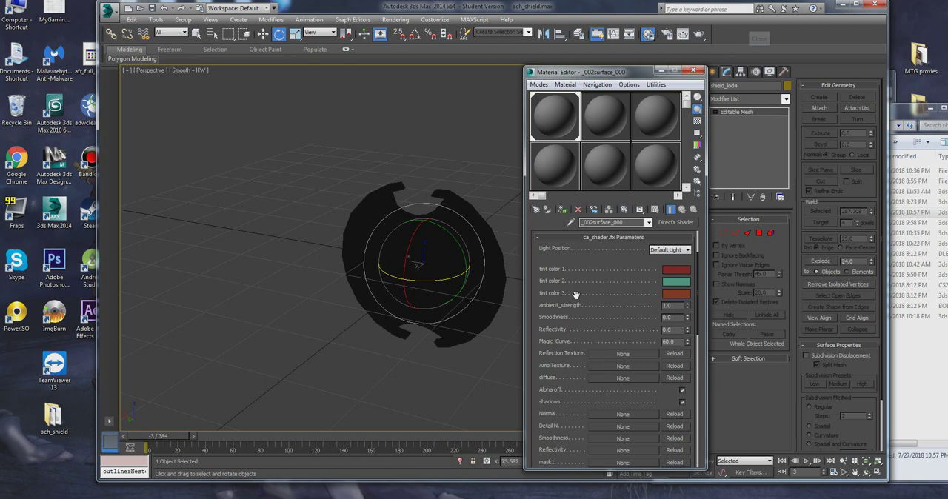
scroll("down", 3)
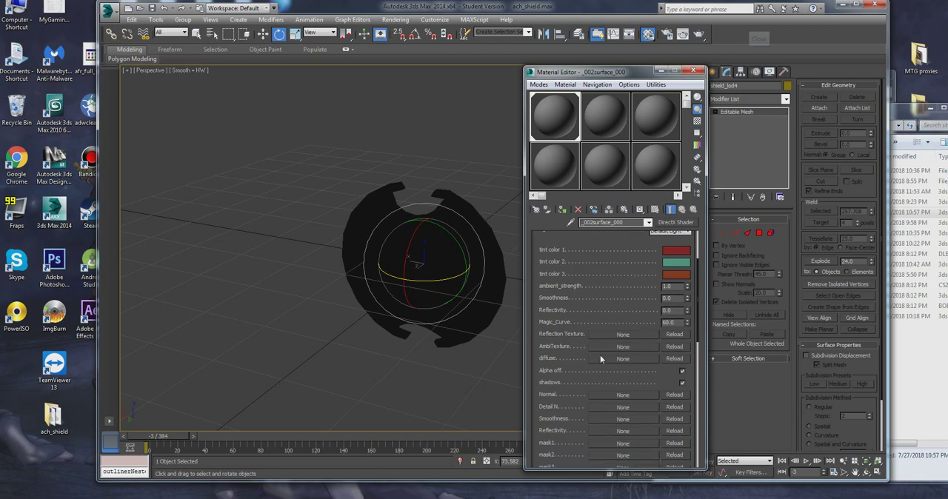
mouse_move(566, 347)
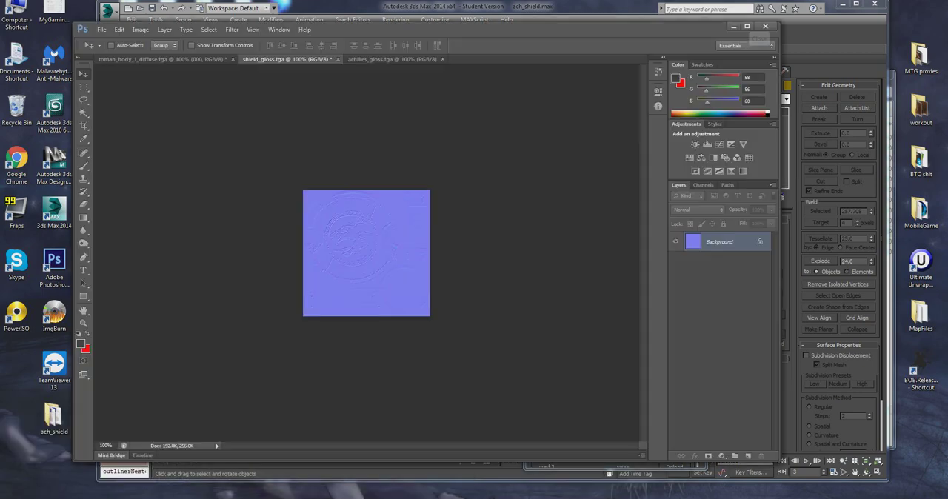
mouse_move(222, 171)
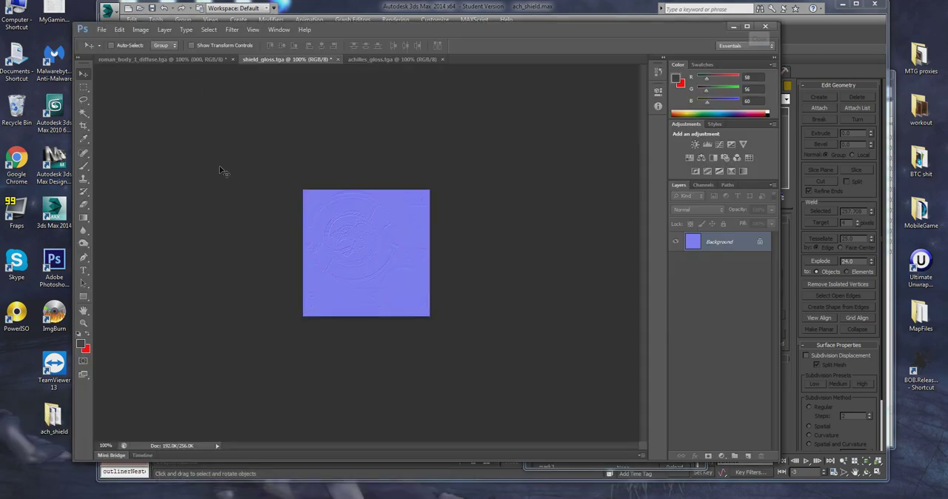
- Browse into the game's shield data folder, open 000.dds and set the Save As copy to Targa format
left_click(393, 59)
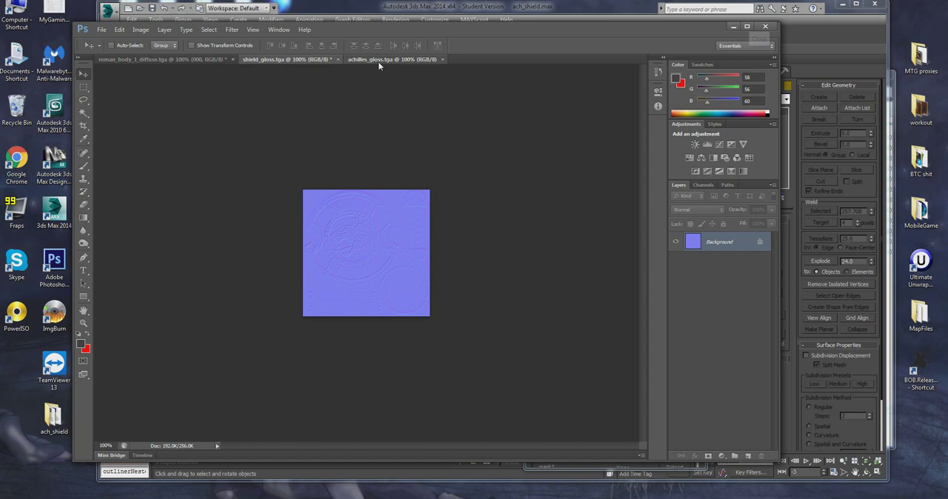
left_click(284, 59)
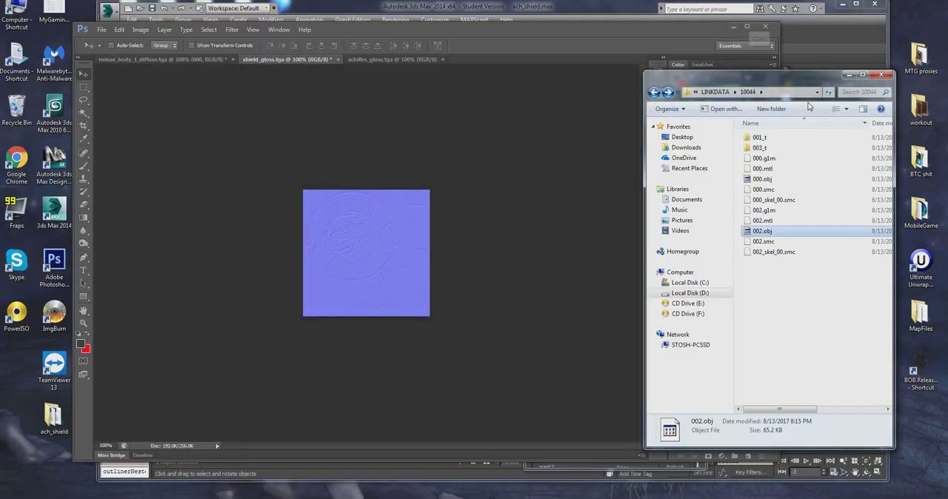
double_click(758, 148)
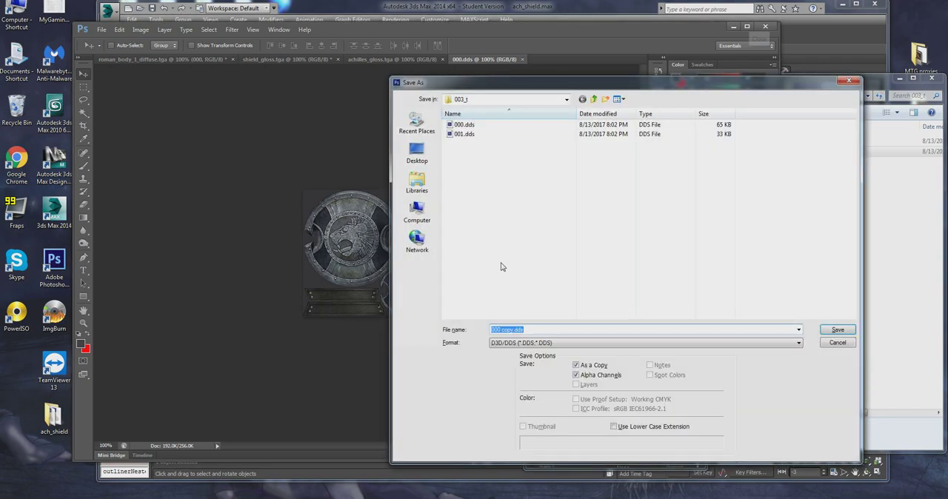
left_click(797, 342)
type("a")
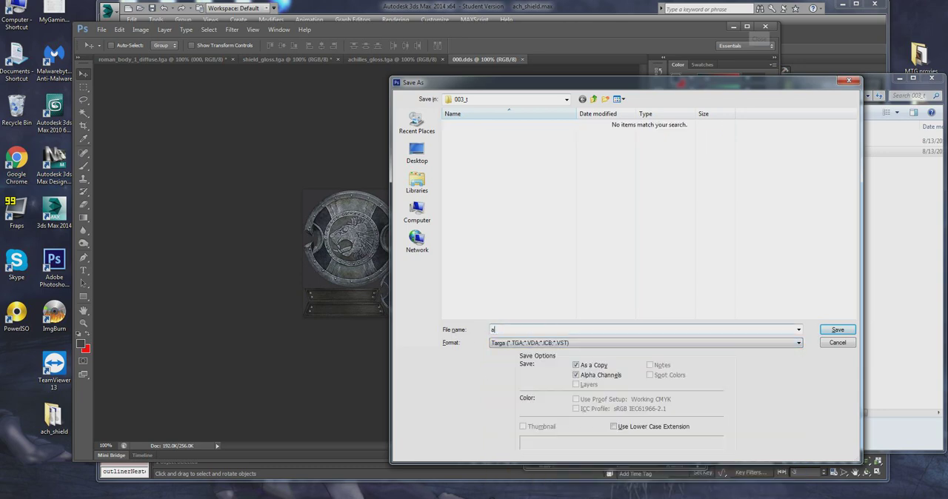
- Save the texture copy as shield_diffuse.TGA in 24-bit Targa format
type("shield_diffuse")
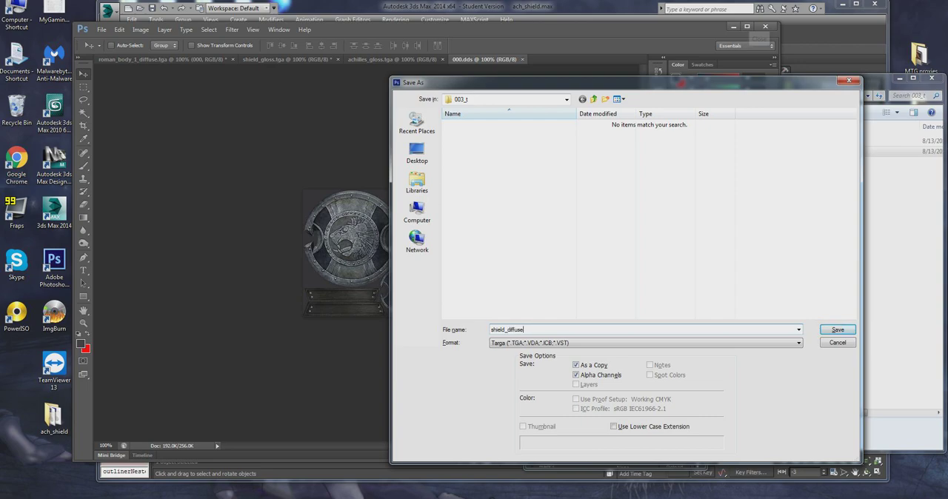
left_click(836, 329)
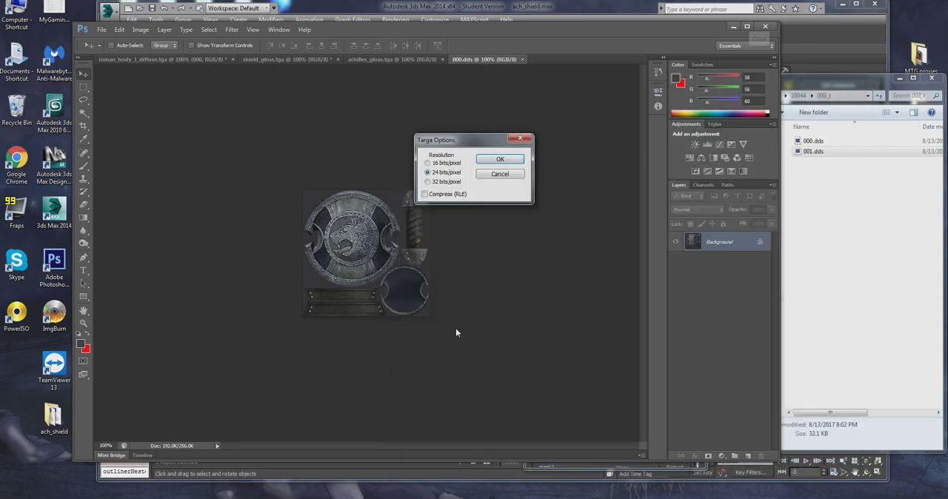
left_click(501, 159)
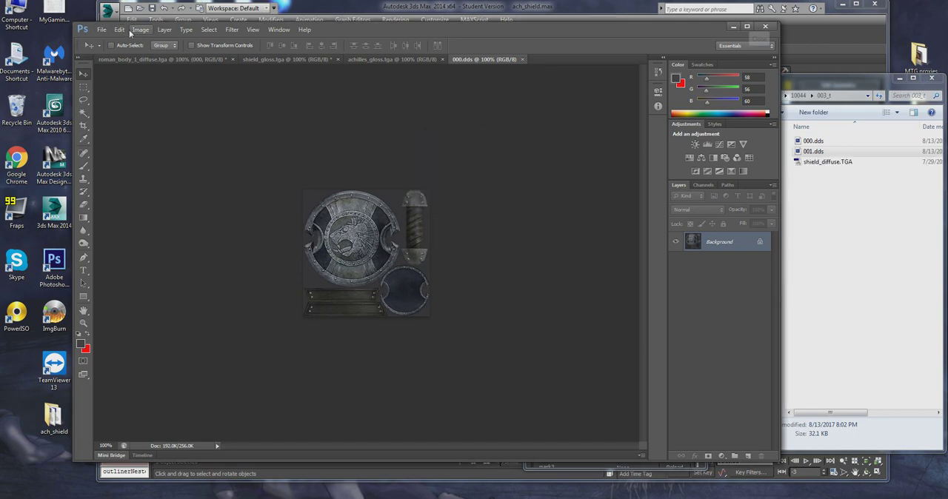
- Darken the shield texture with a Curves adjustment
left_click(139, 30)
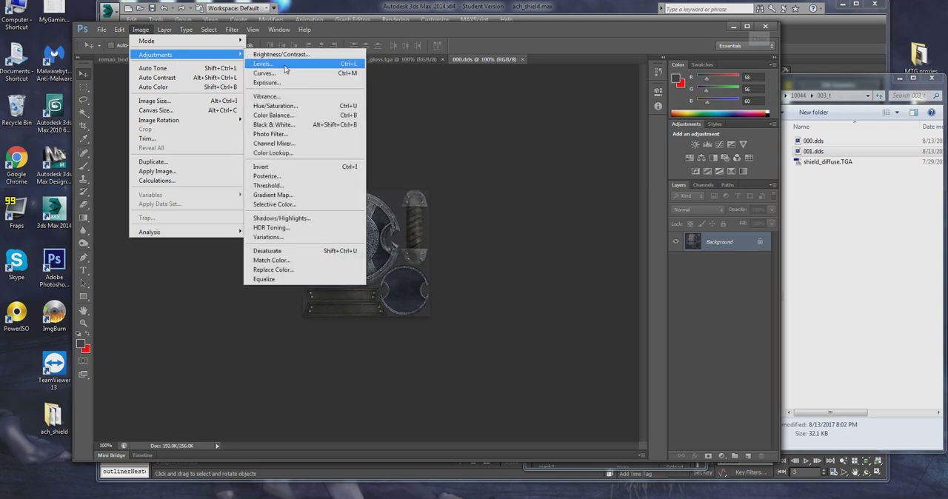
left_click(263, 73)
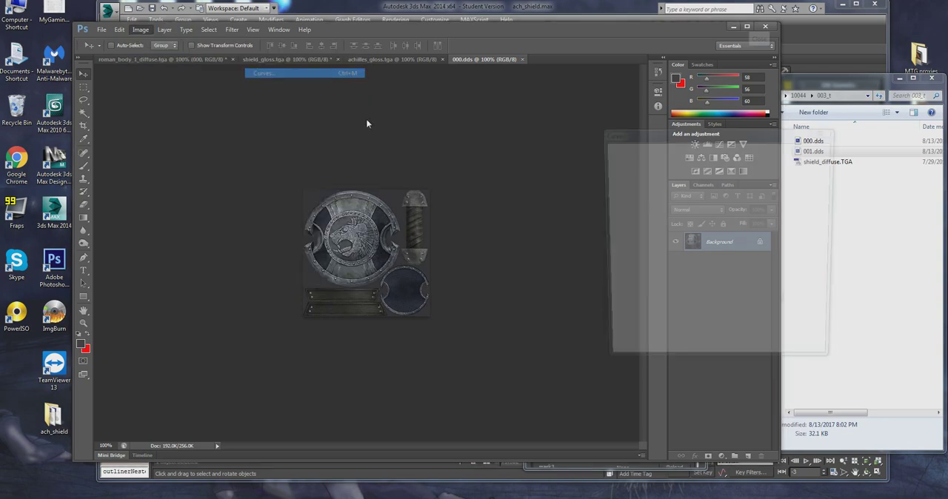
left_click(304, 72)
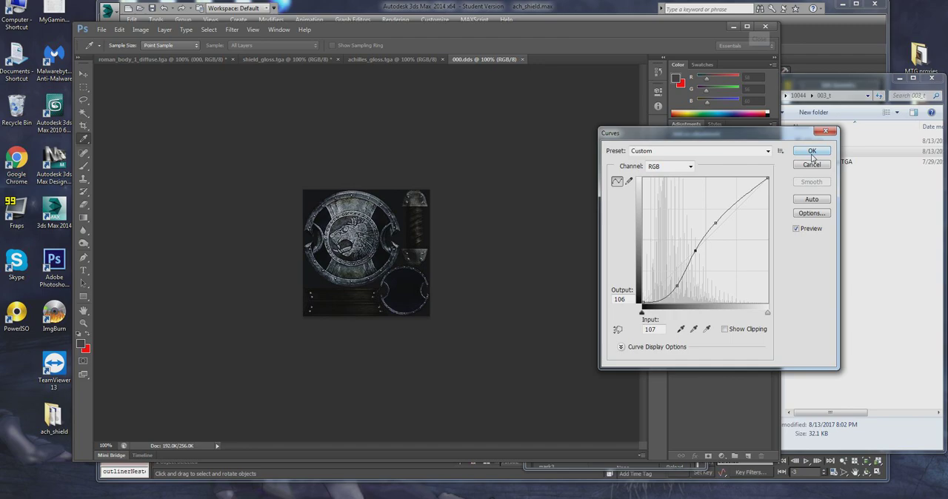
left_click(812, 151)
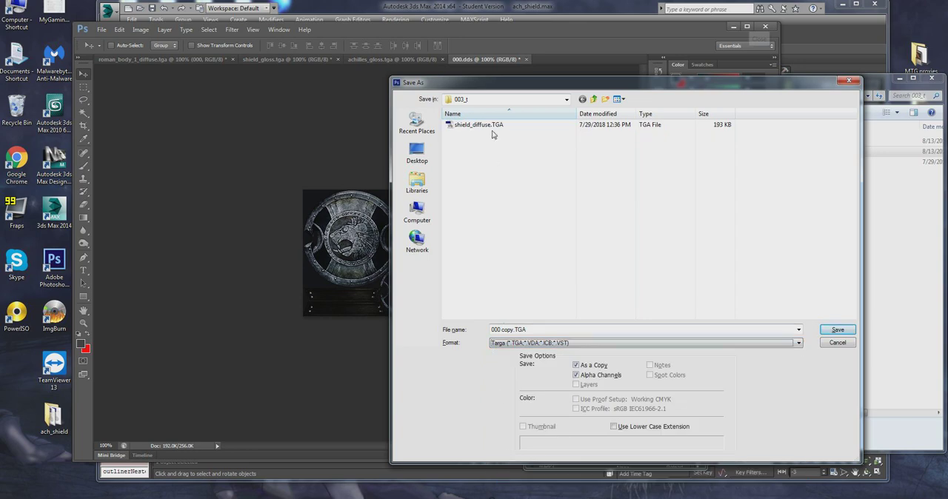
- Save the darkened texture as shield_level.TGA beside shield_diffuse
left_click(479, 125)
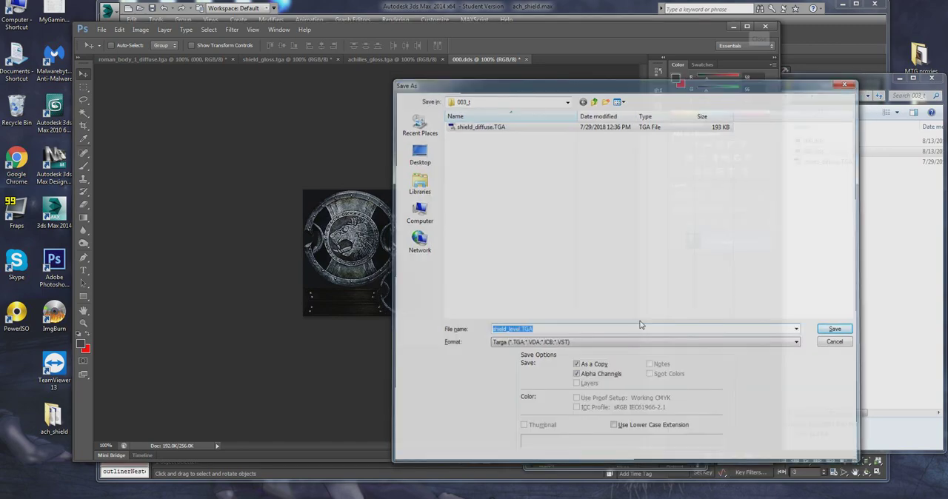
left_click(834, 329)
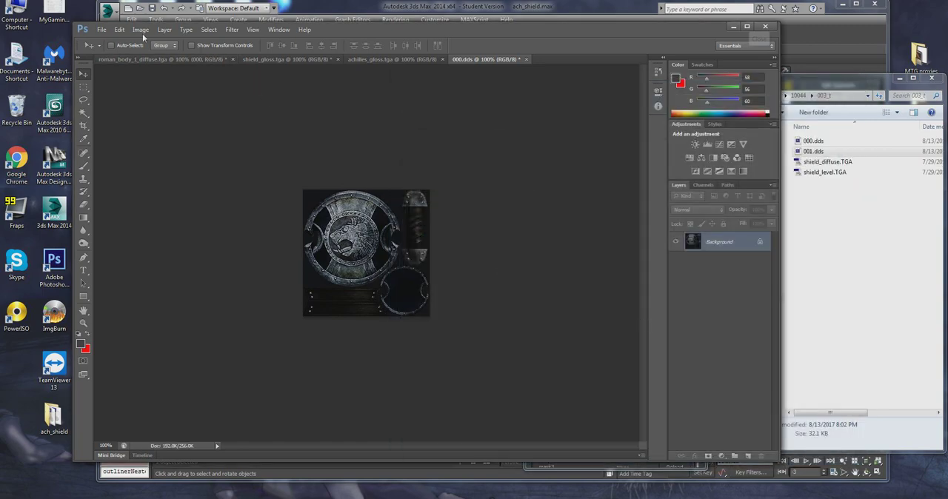
- Convert the shield texture to black and white
left_click(139, 29)
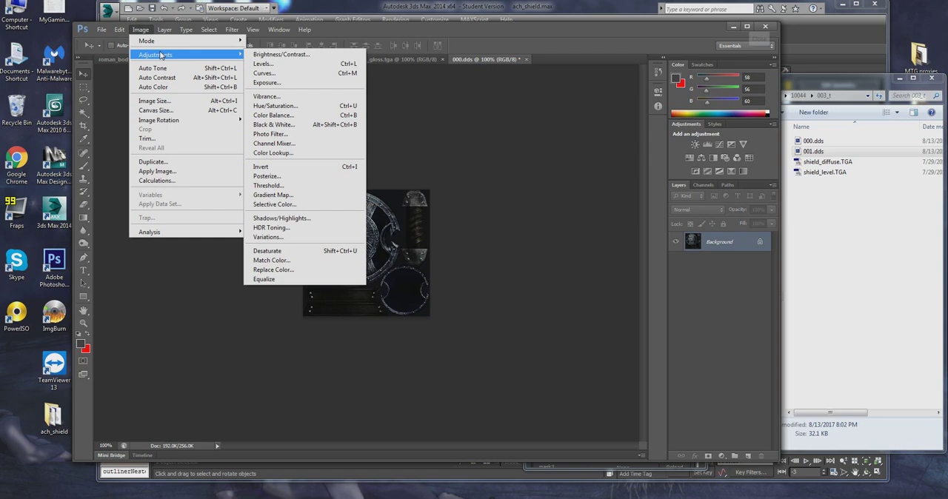
mouse_move(264, 62)
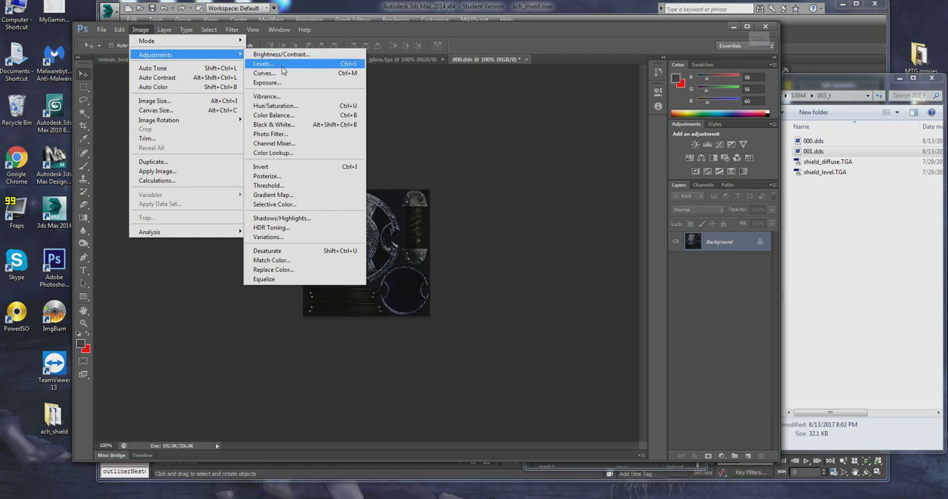
mouse_move(289, 141)
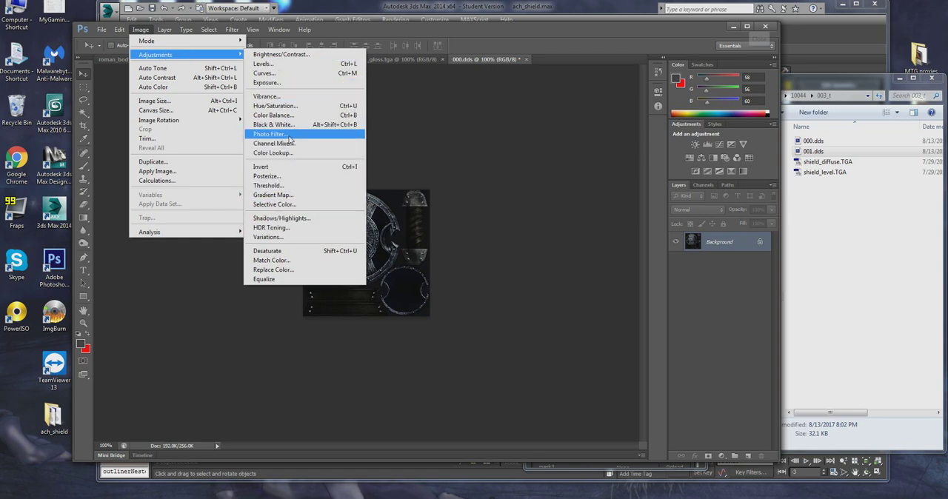
left_click(273, 125)
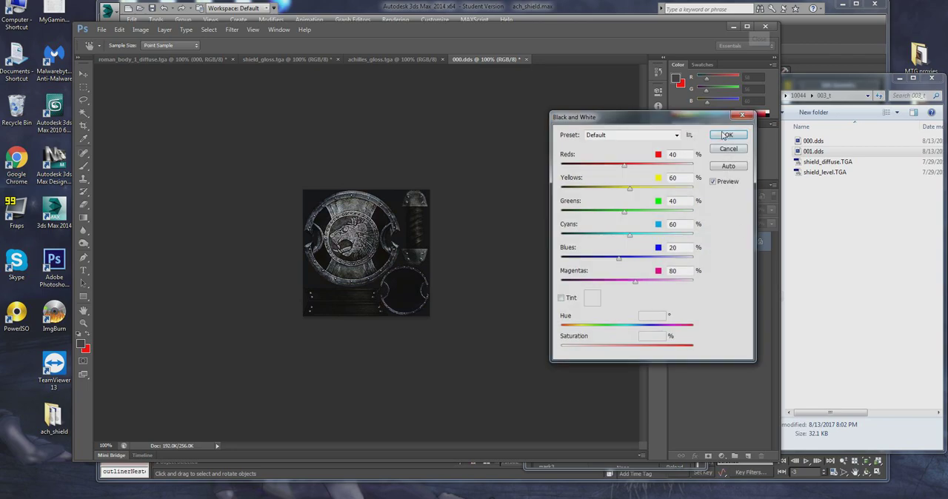
left_click(139, 29)
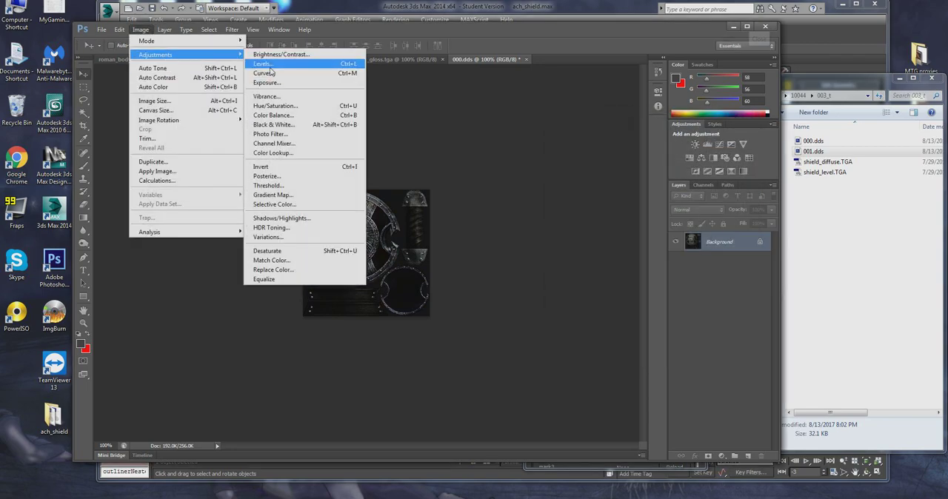
- Lift the midtones with Curves and save the texture as shield_gloss.TGA
left_click(264, 73)
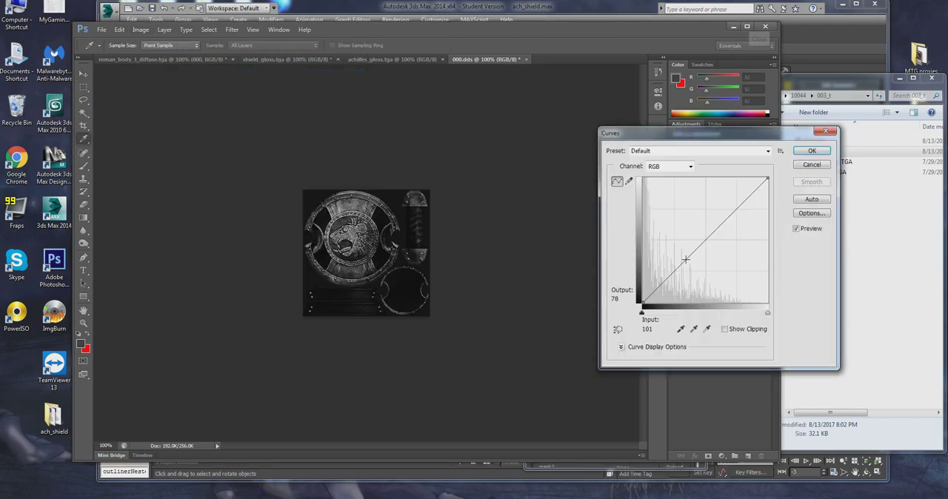
left_click_drag(685, 259, 726, 198)
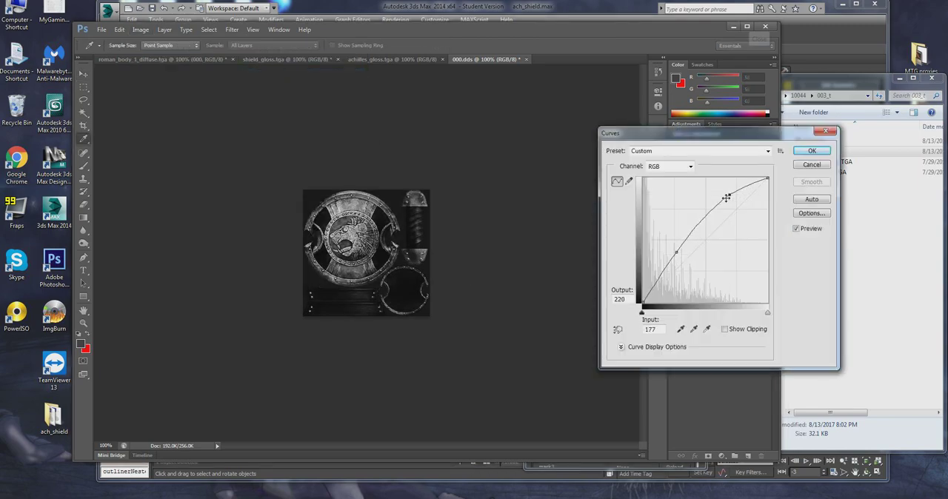
left_click(811, 151)
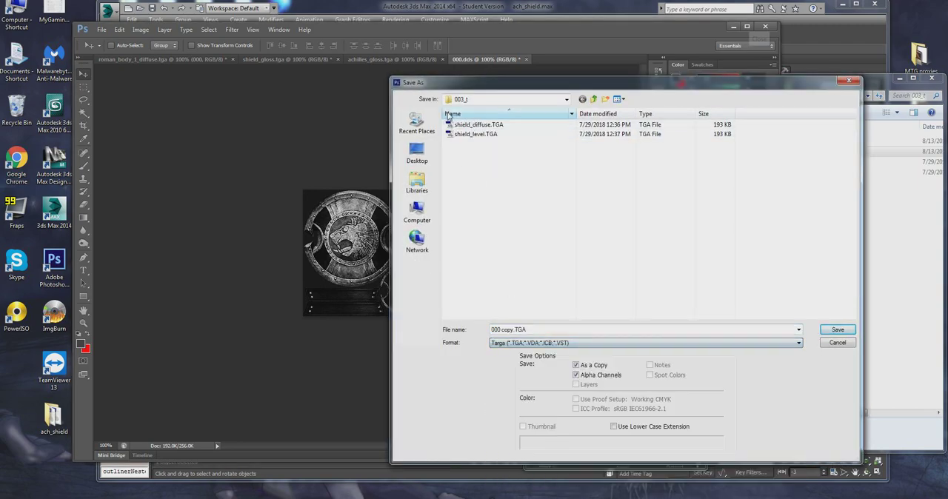
left_click(478, 124)
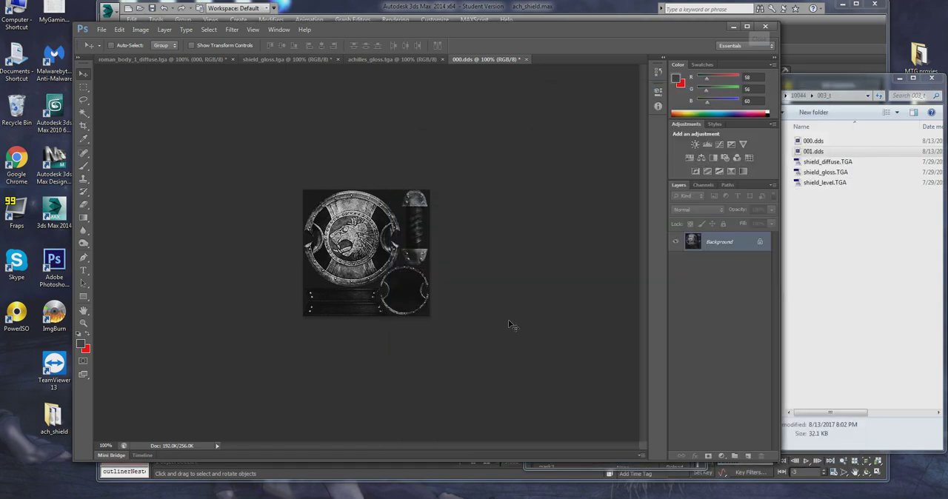
- Generate a normal map from the texture with the NVIDIA NormalMapFilter
left_click(209, 30)
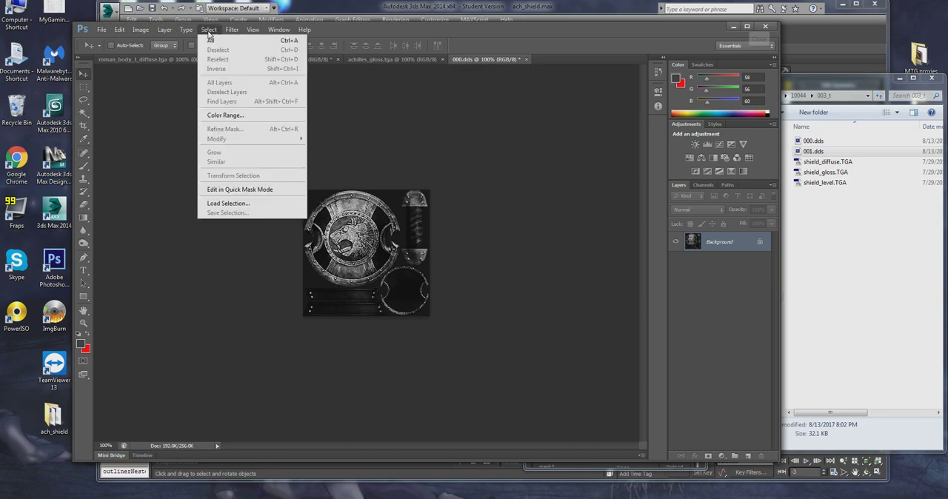
left_click(231, 30)
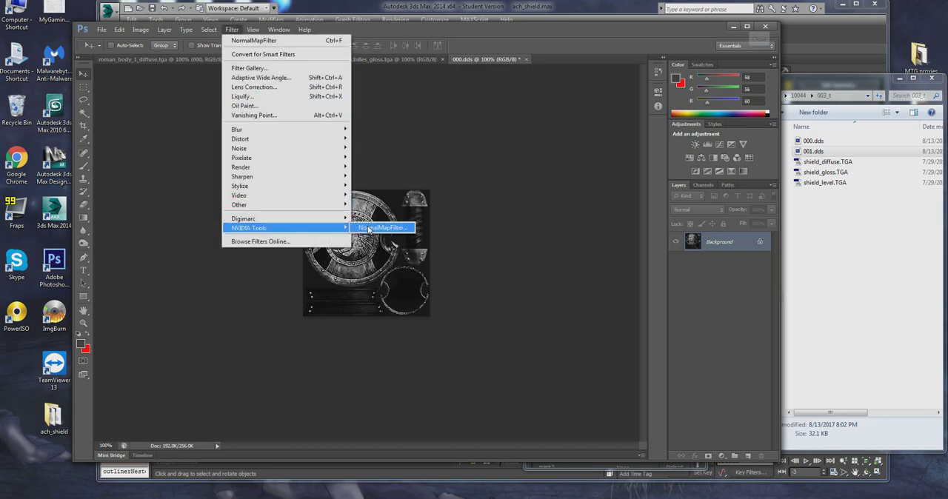
left_click(383, 228)
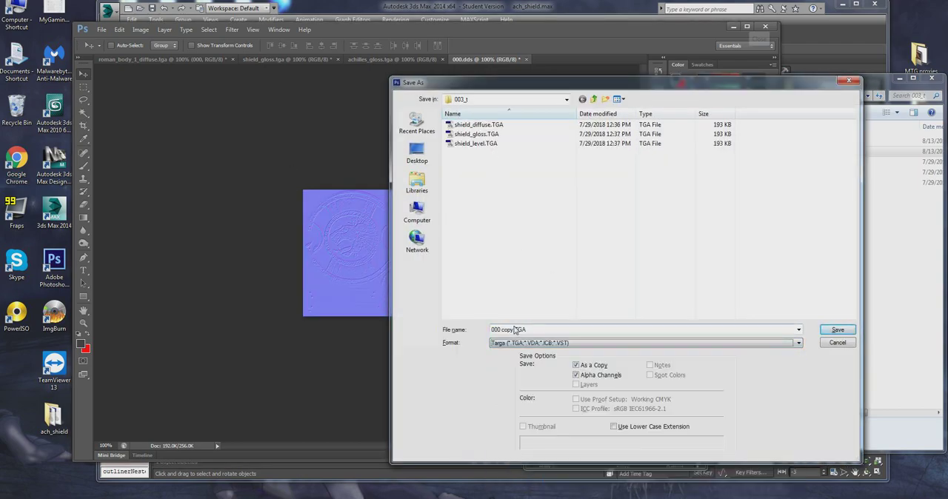
- Save the normal map as a Targa file in the shield folder
left_click(478, 125)
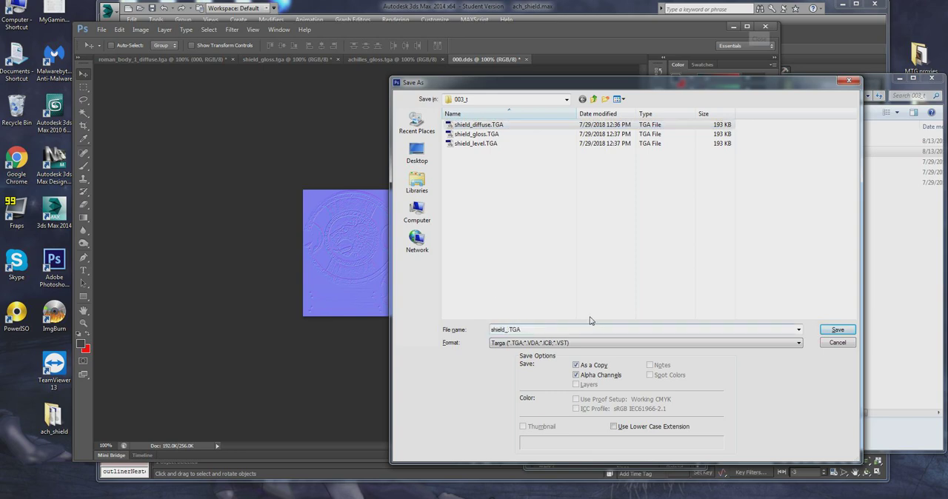
left_click(836, 328)
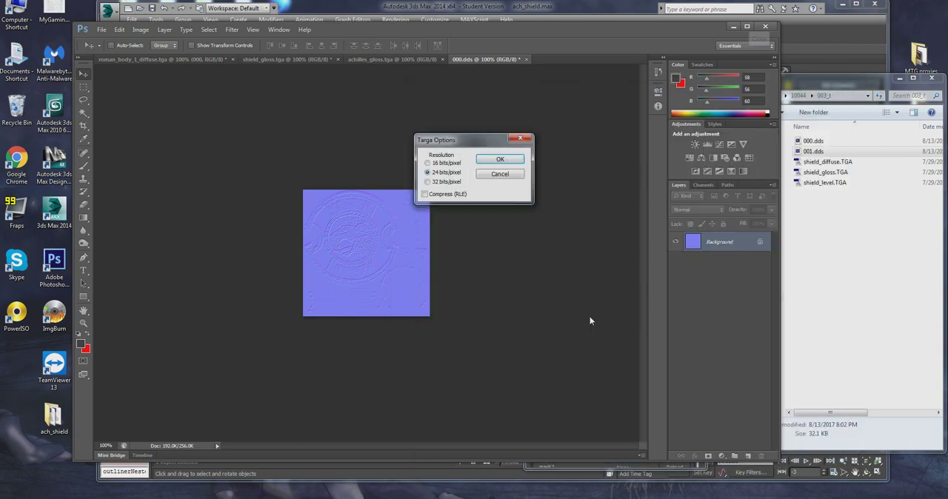
left_click(499, 158)
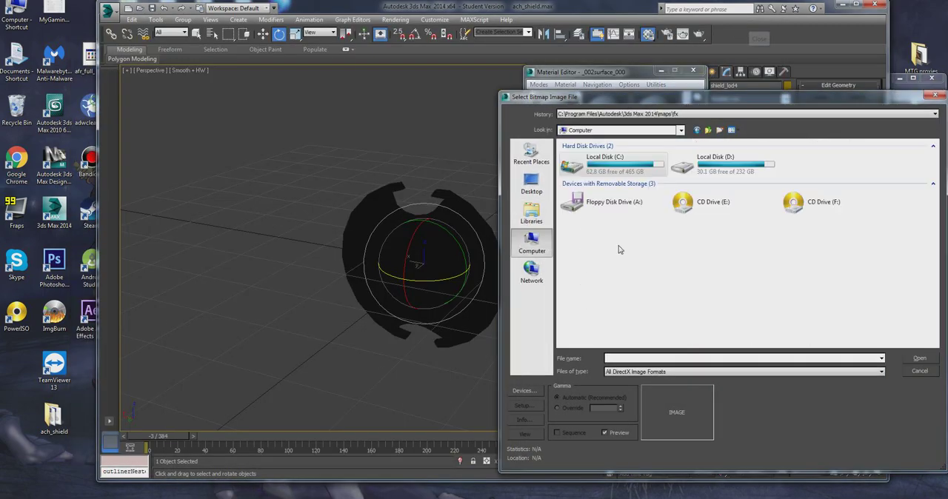
mouse_move(615, 163)
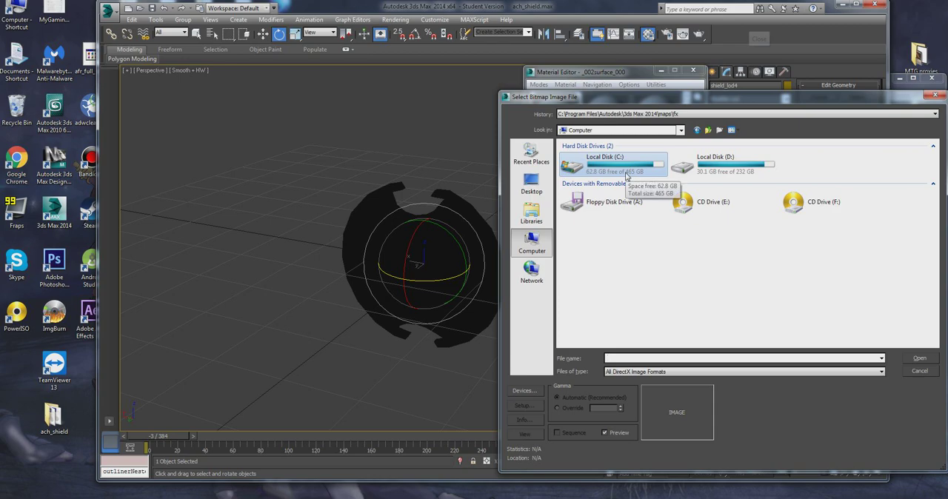
- Load shield_diffuse, shield_normal and shield_level from ach_shield into the material's map slots
left_click(530, 184)
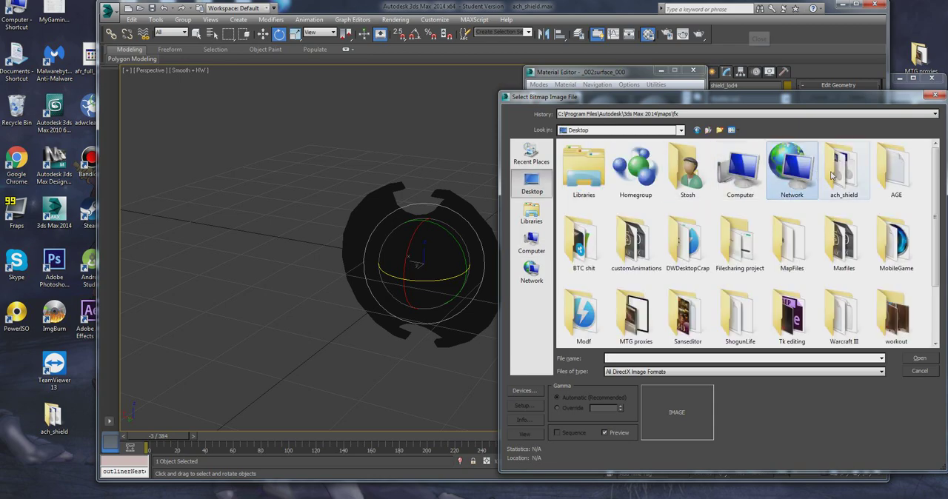
double_click(845, 166)
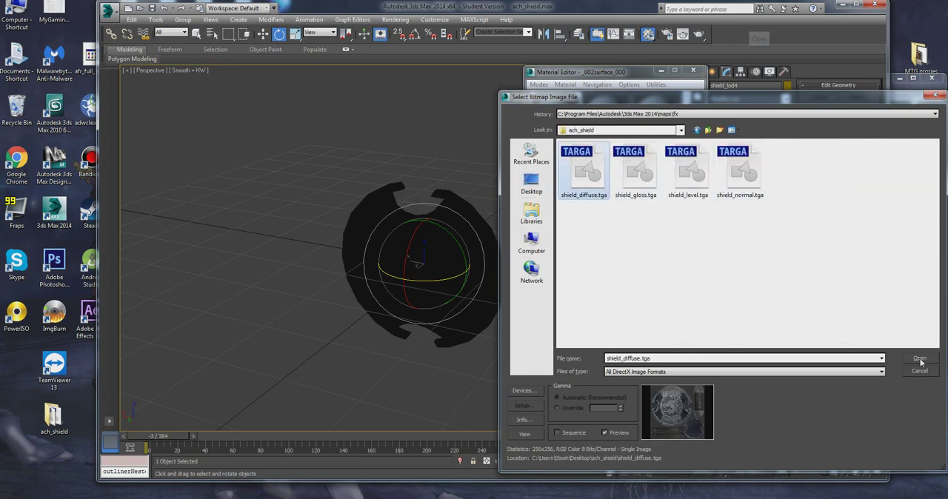
left_click(918, 359)
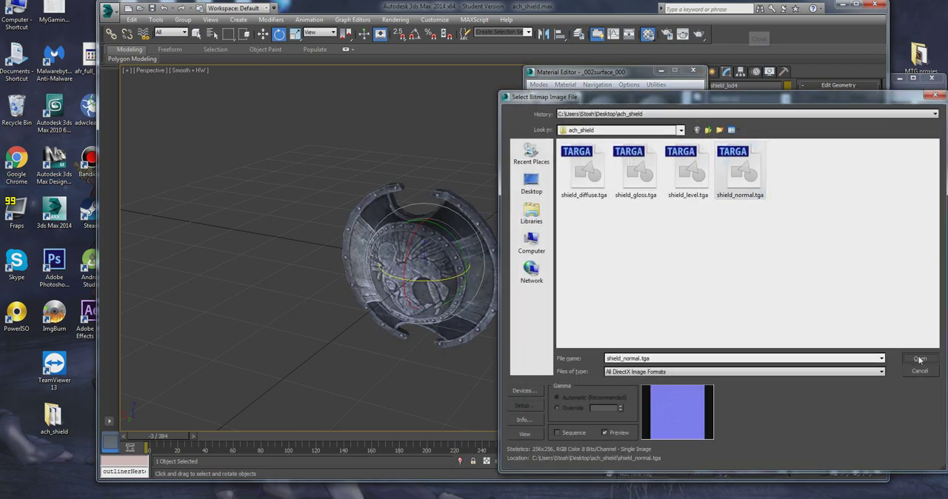
left_click(920, 358)
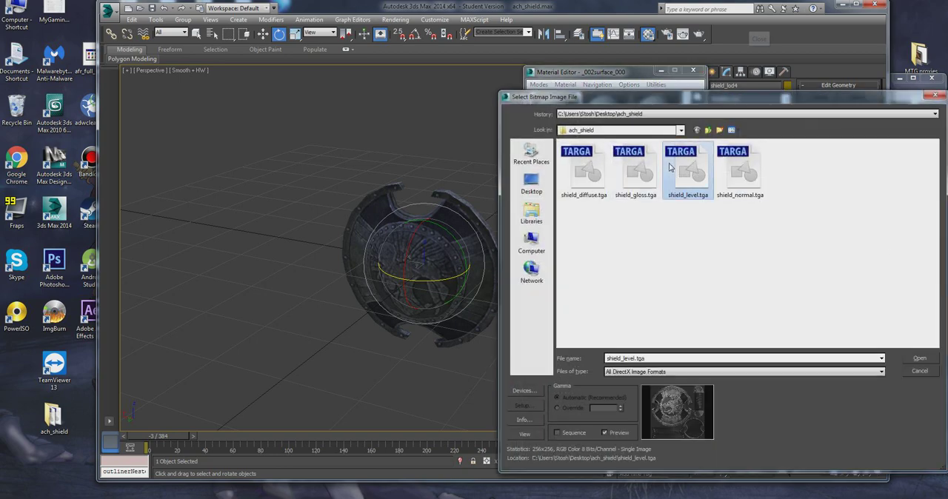
left_click(918, 359)
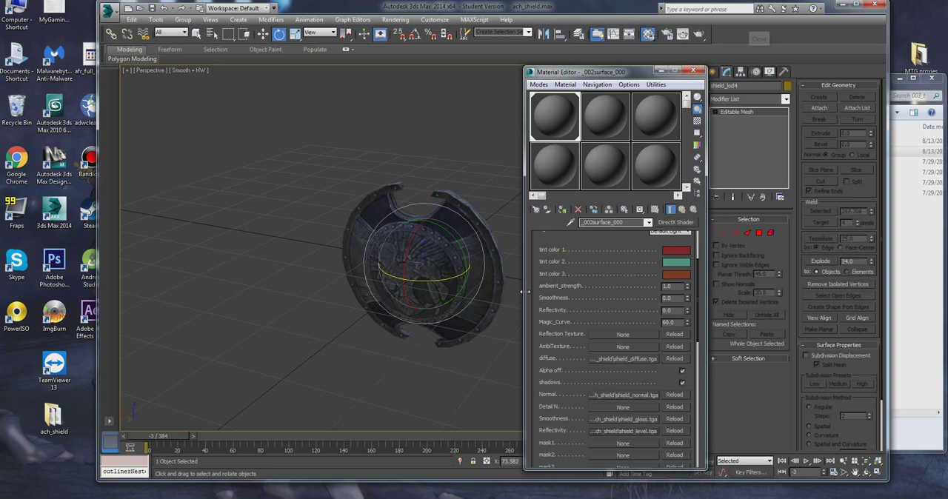
mouse_move(417, 280)
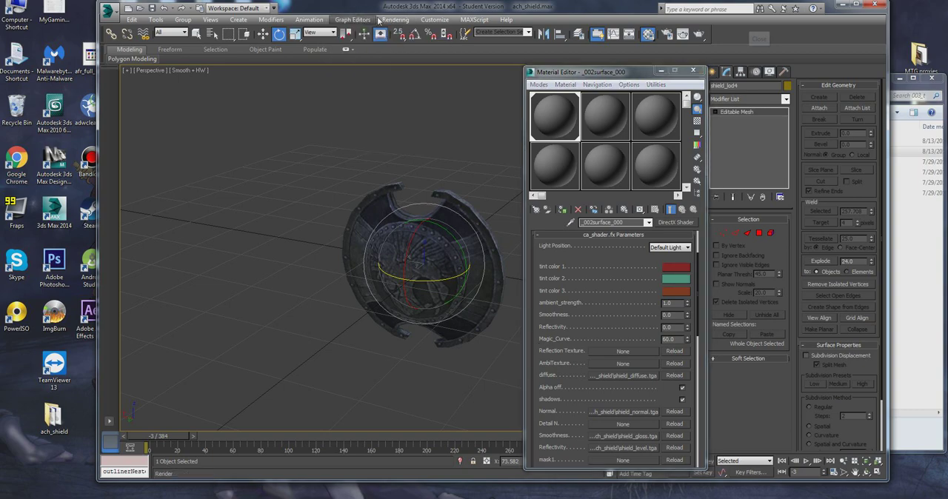
left_click(396, 19)
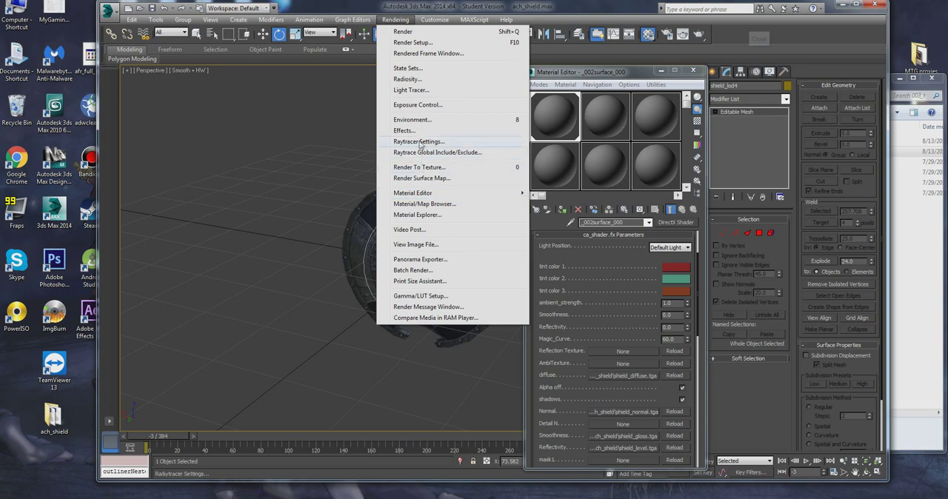
mouse_move(428, 169)
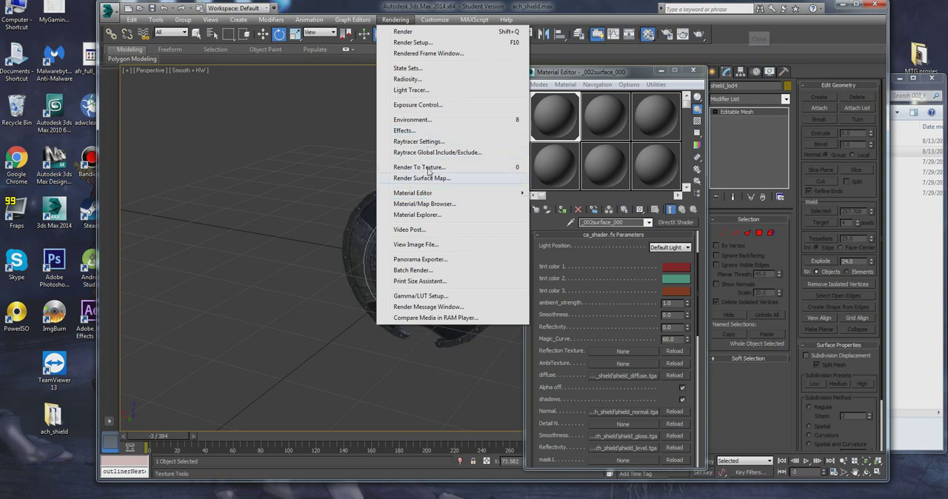
mouse_move(432, 103)
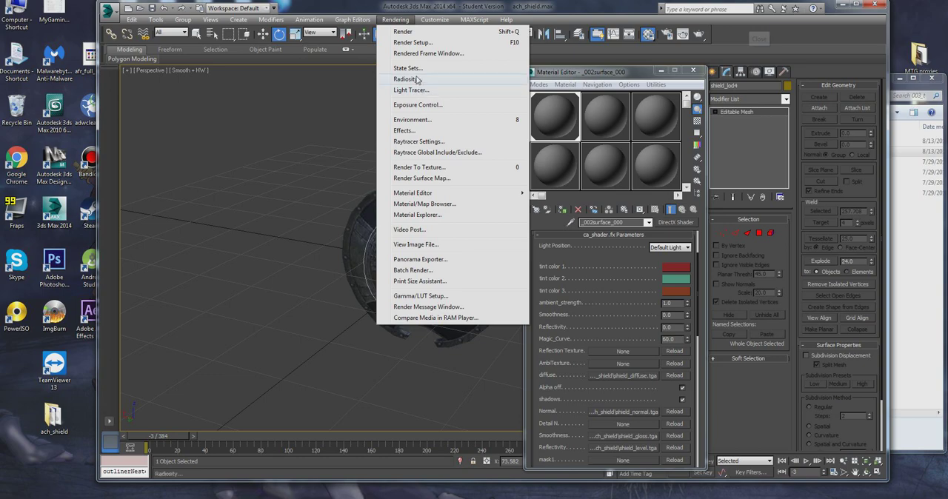
left_click(269, 19)
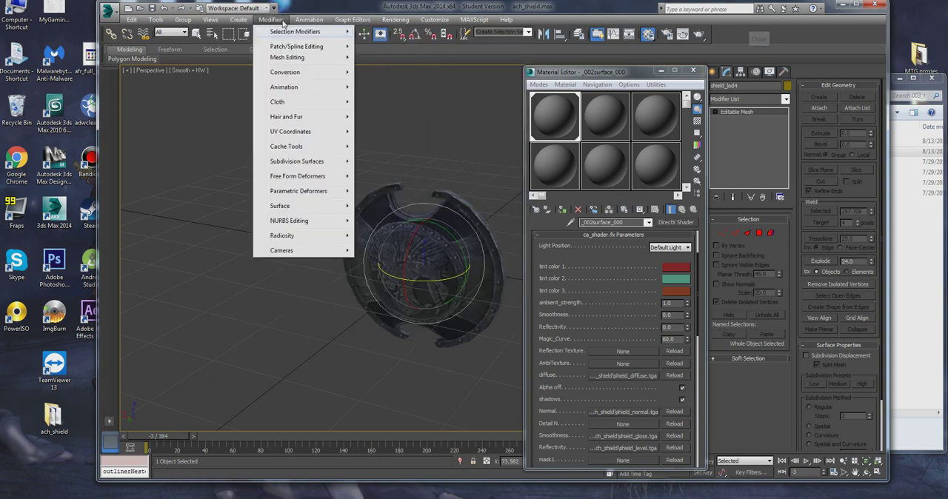
left_click(395, 20)
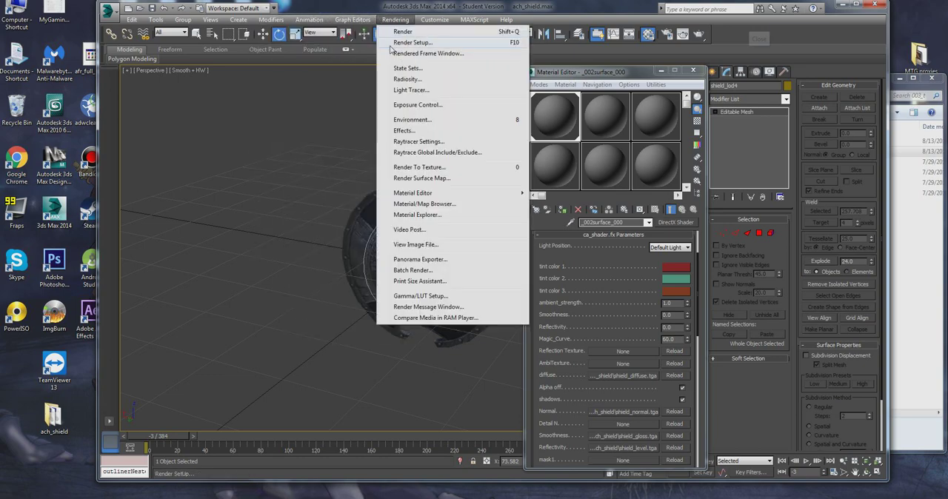
mouse_move(412, 193)
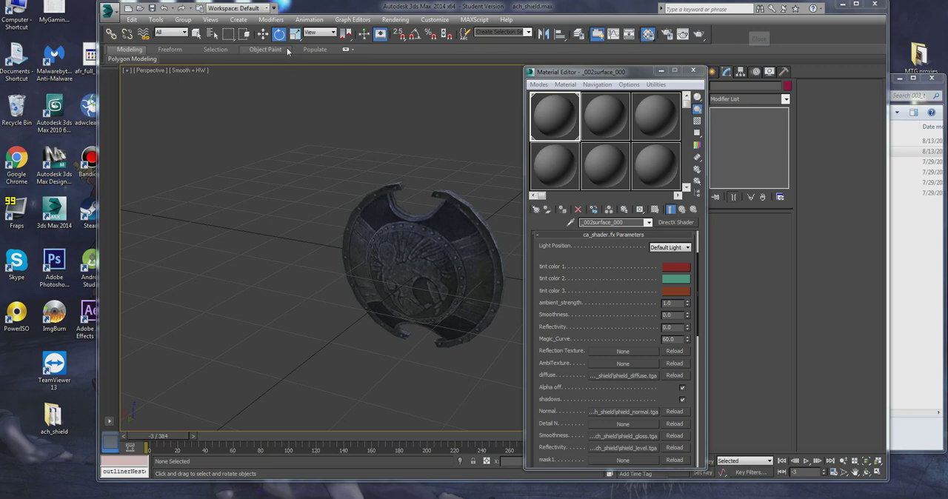
- Set the Parameter Editor to add a String attribute to the selected object's material
left_click(308, 20)
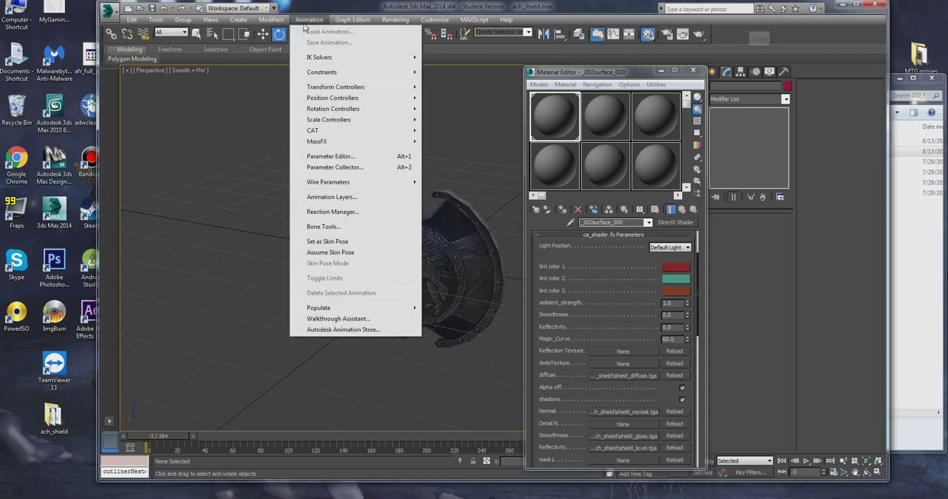
left_click(331, 157)
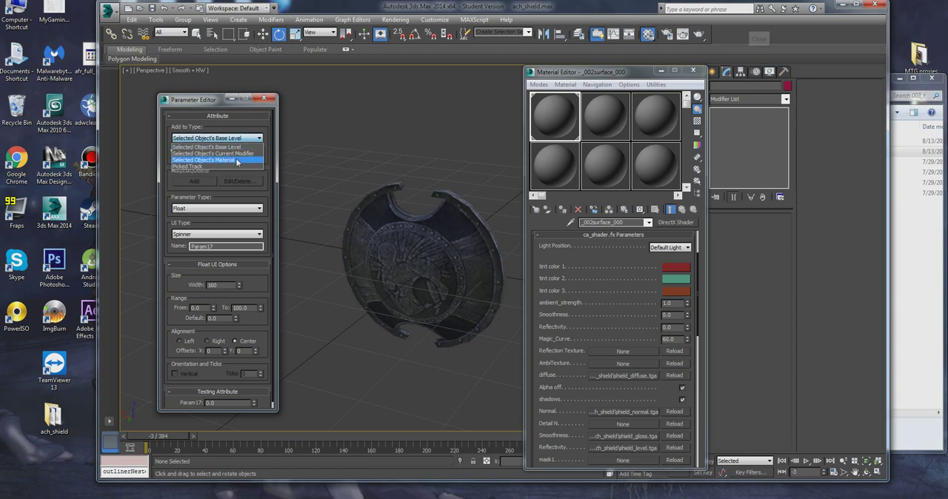
left_click(213, 160)
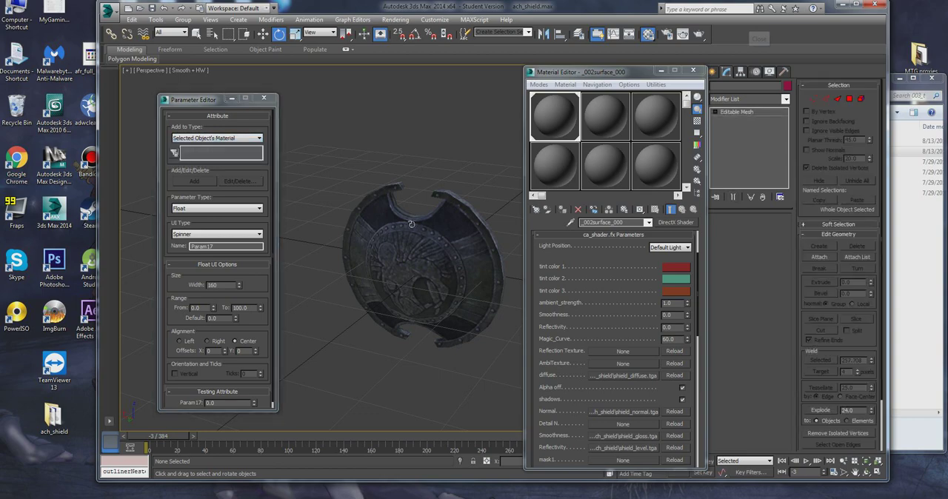
left_click(417, 266)
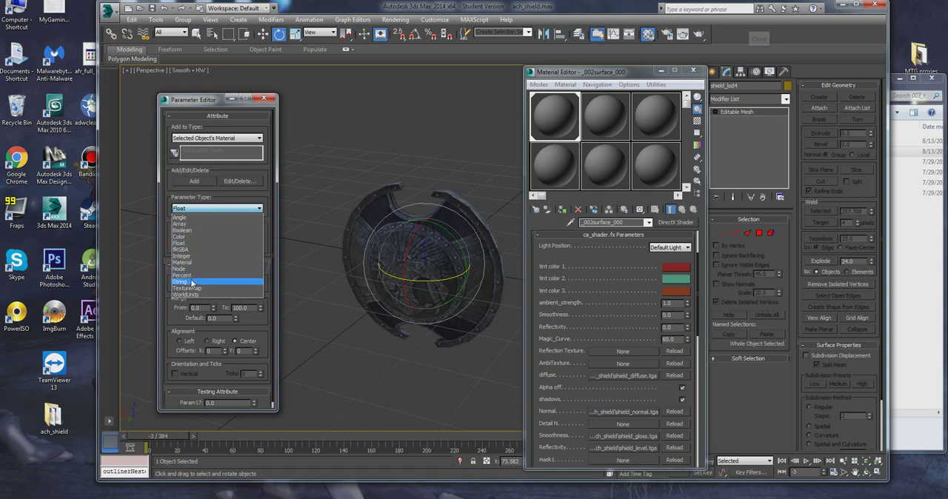
left_click(180, 281)
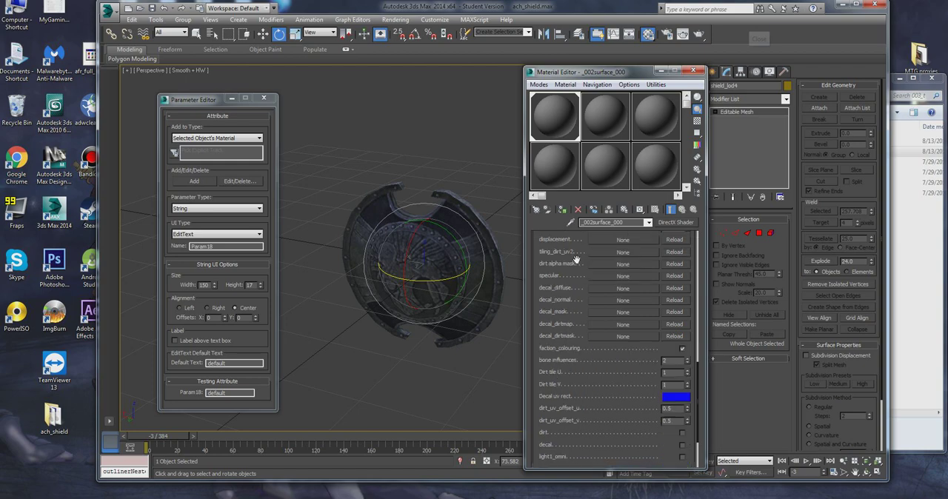
scroll("down", 3)
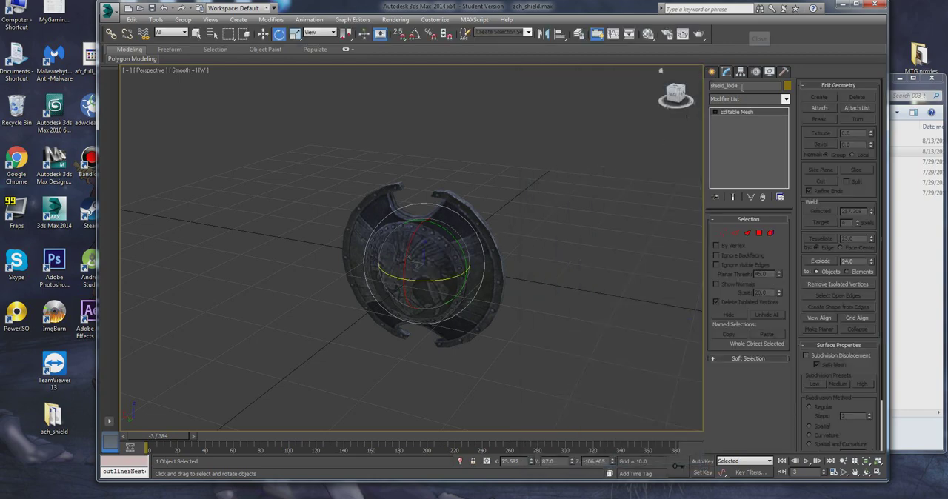
mouse_move(666, 71)
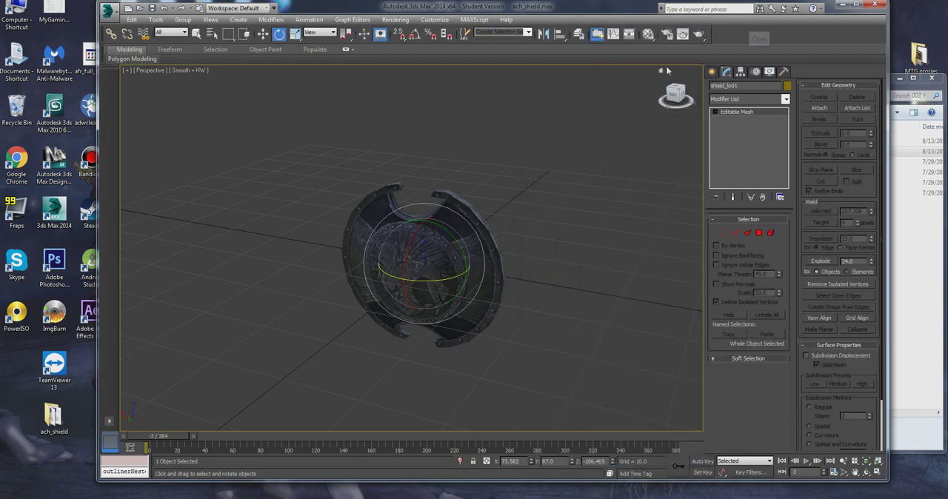
- Clone the shield twice as in-place copies via the quad menu
right_click(427, 263)
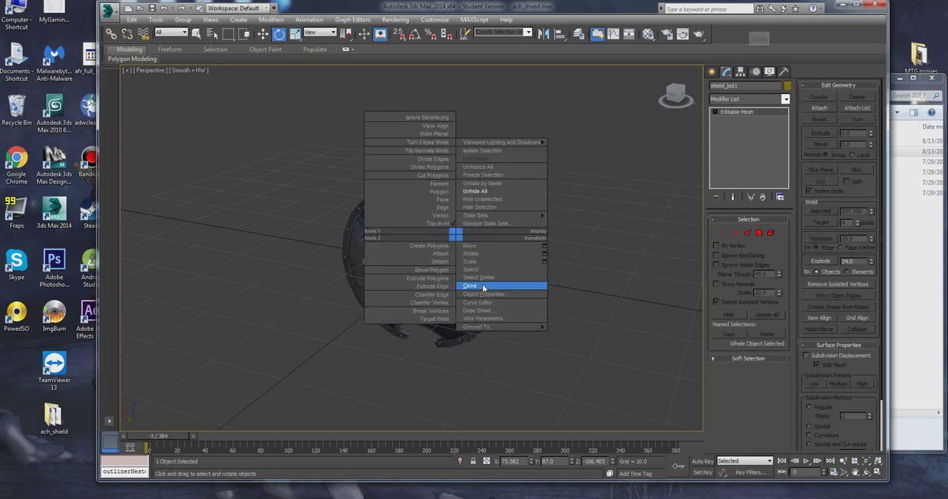
left_click(470, 286)
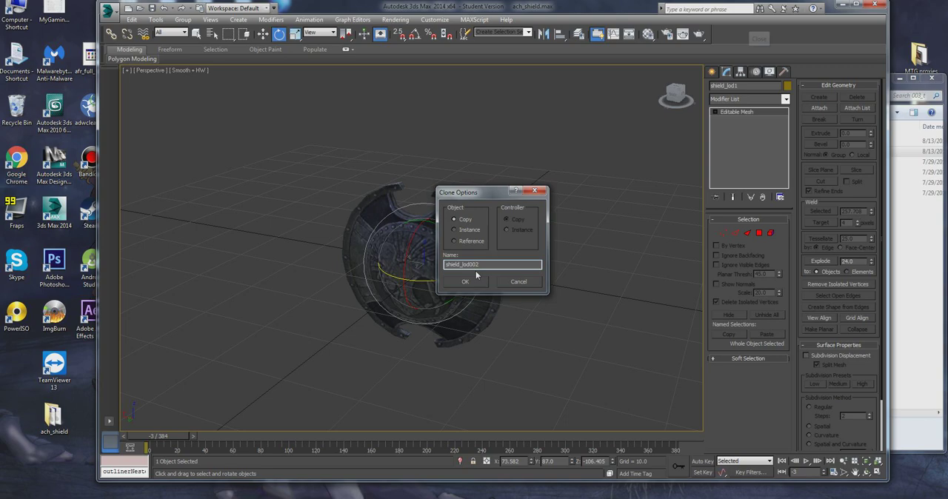
left_click(465, 281)
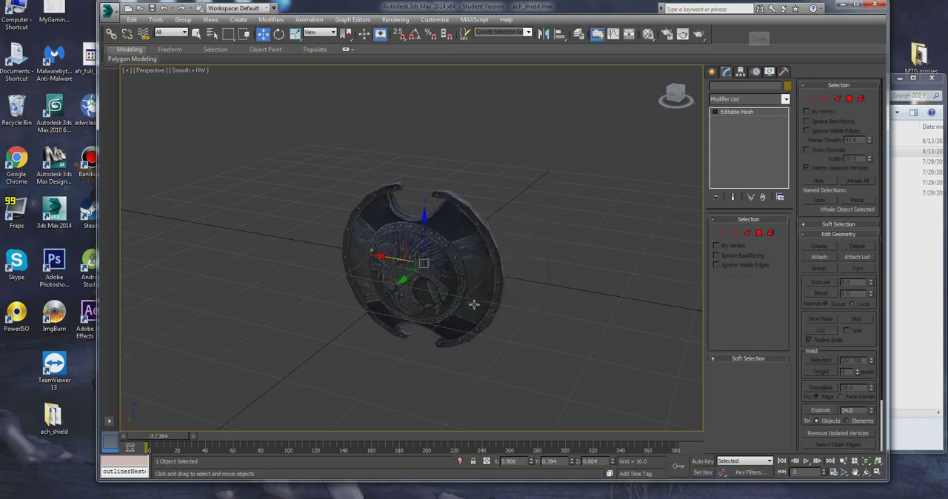
right_click(422, 264)
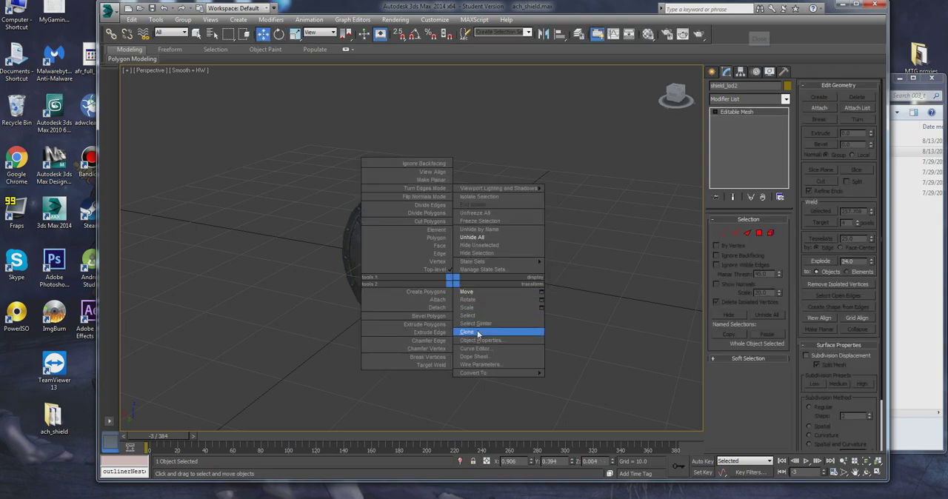
left_click(468, 332)
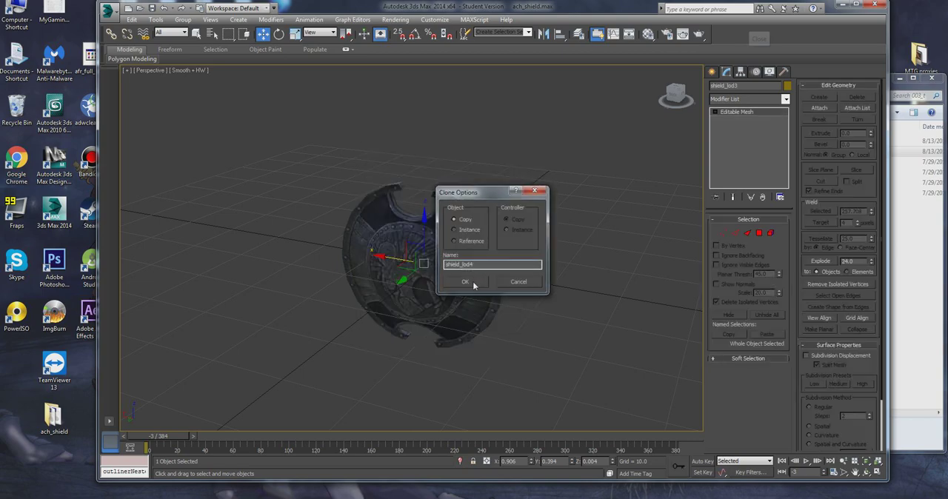
left_click(465, 281)
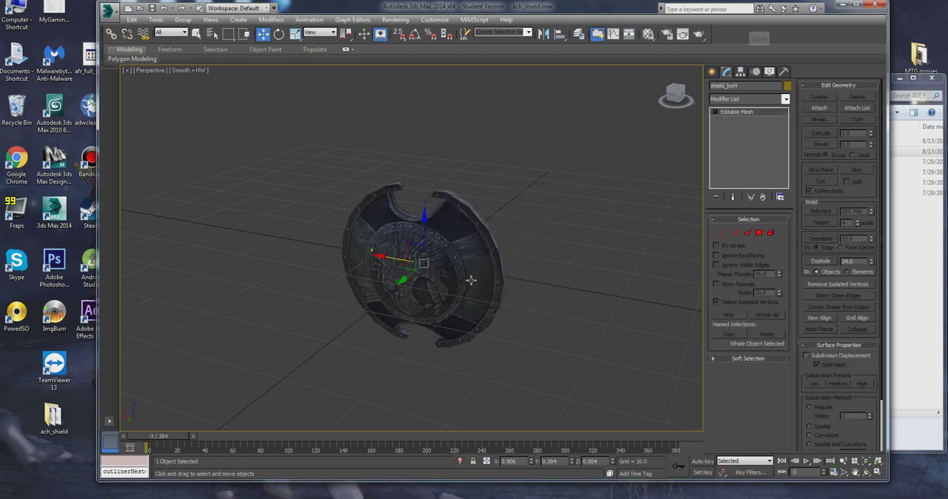
mouse_move(471, 280)
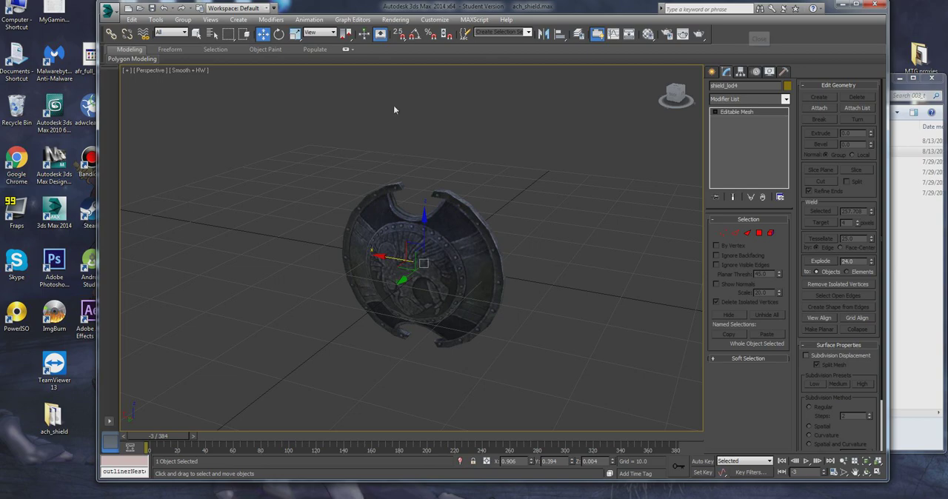
mouse_move(490, 240)
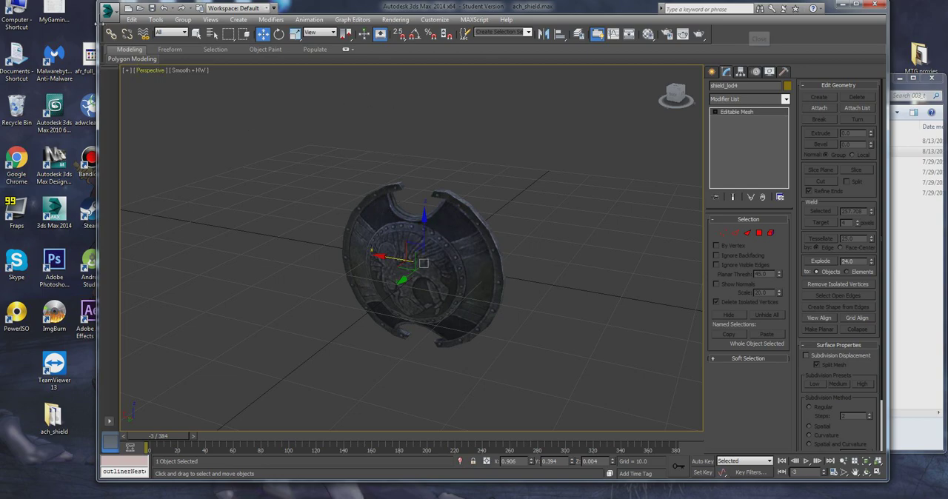
- Export the scene to the desktop as ach_shield in CS2 Max Exporter format
left_click(110, 9)
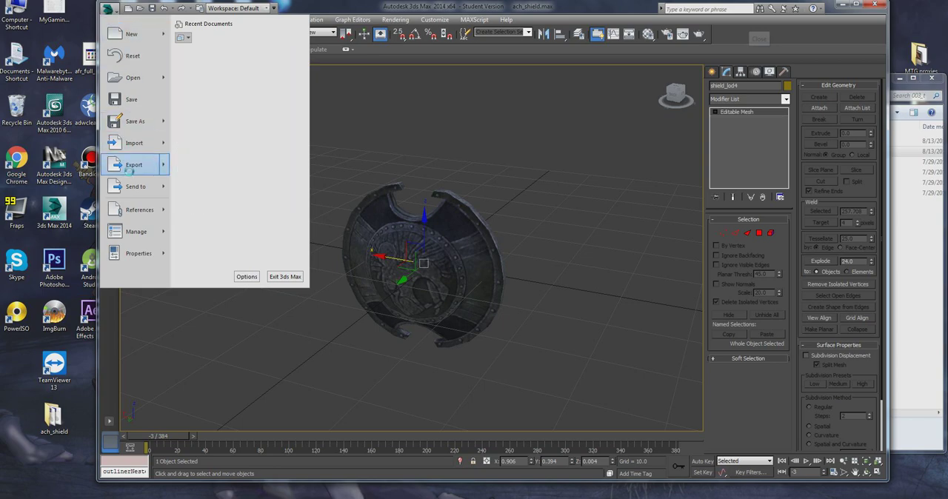
left_click(133, 164)
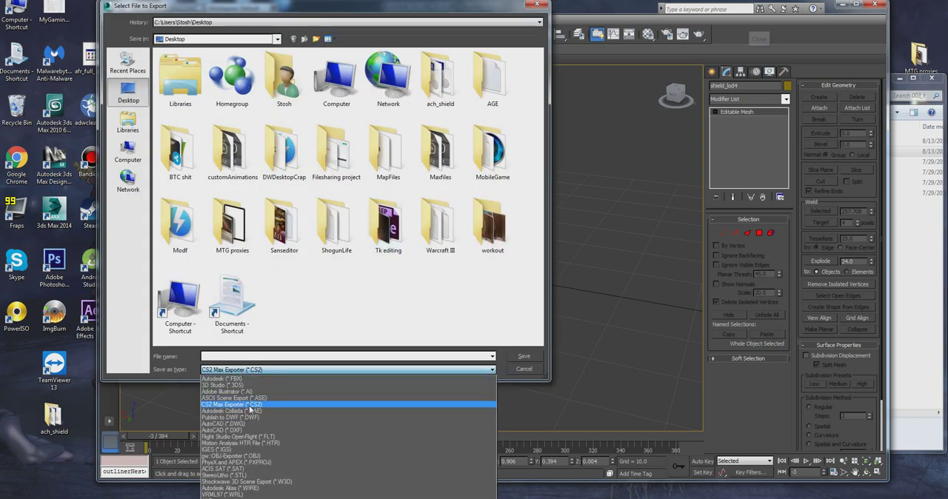
left_click(231, 404)
type("ach_shield")
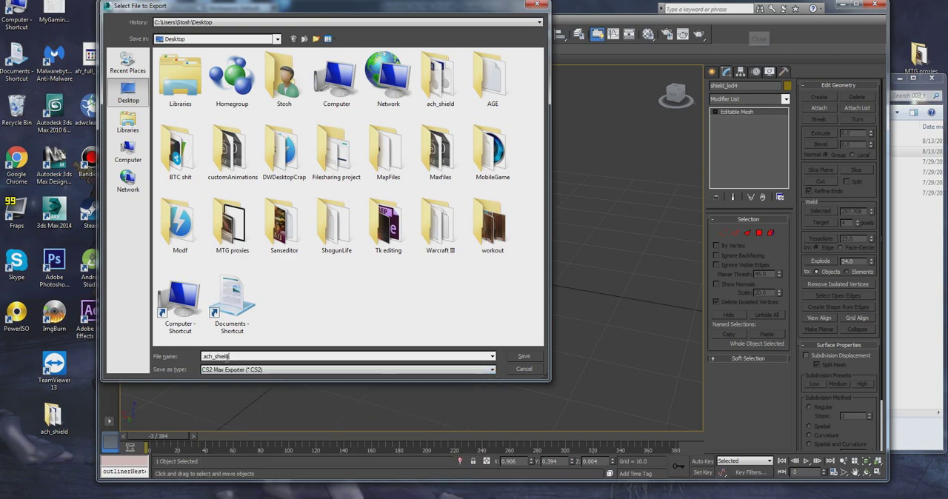
type(".Cs")
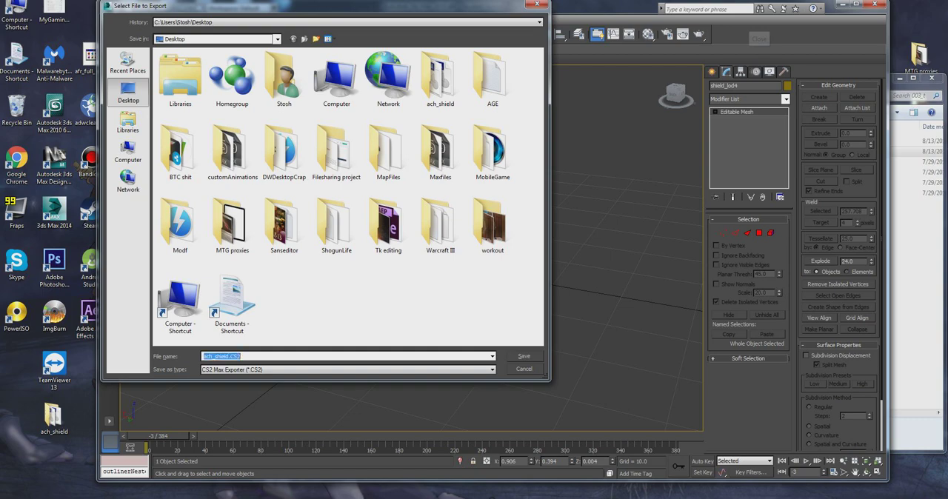
left_click(524, 357)
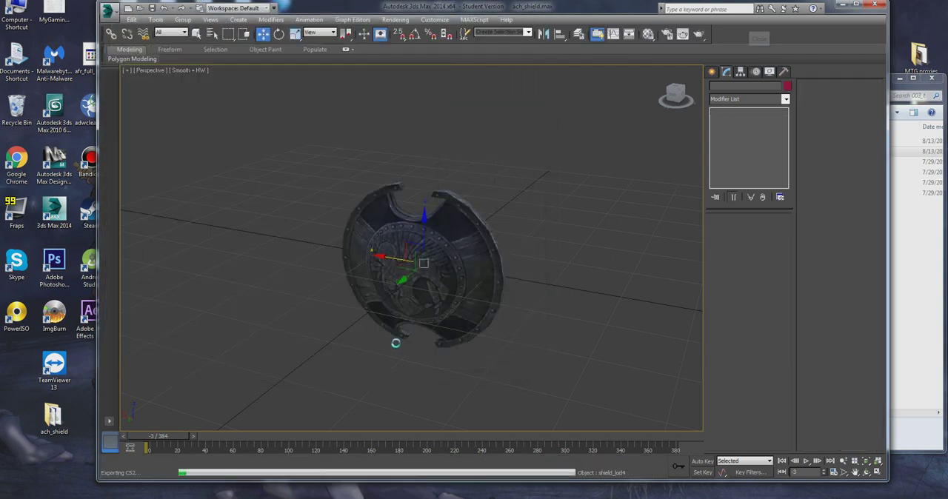